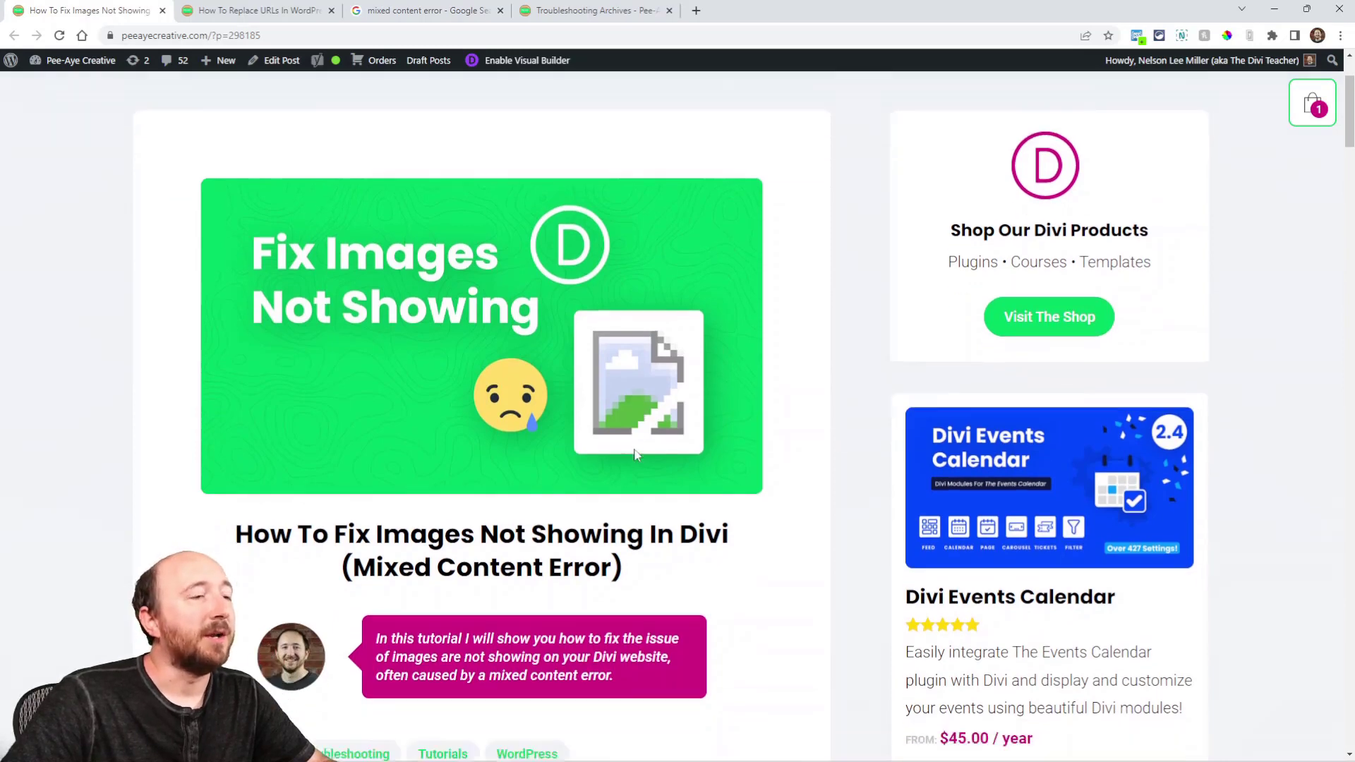
- Scroll the Fix Images Not Showing in Divi post down to its two probable causes
scroll(down, 3)
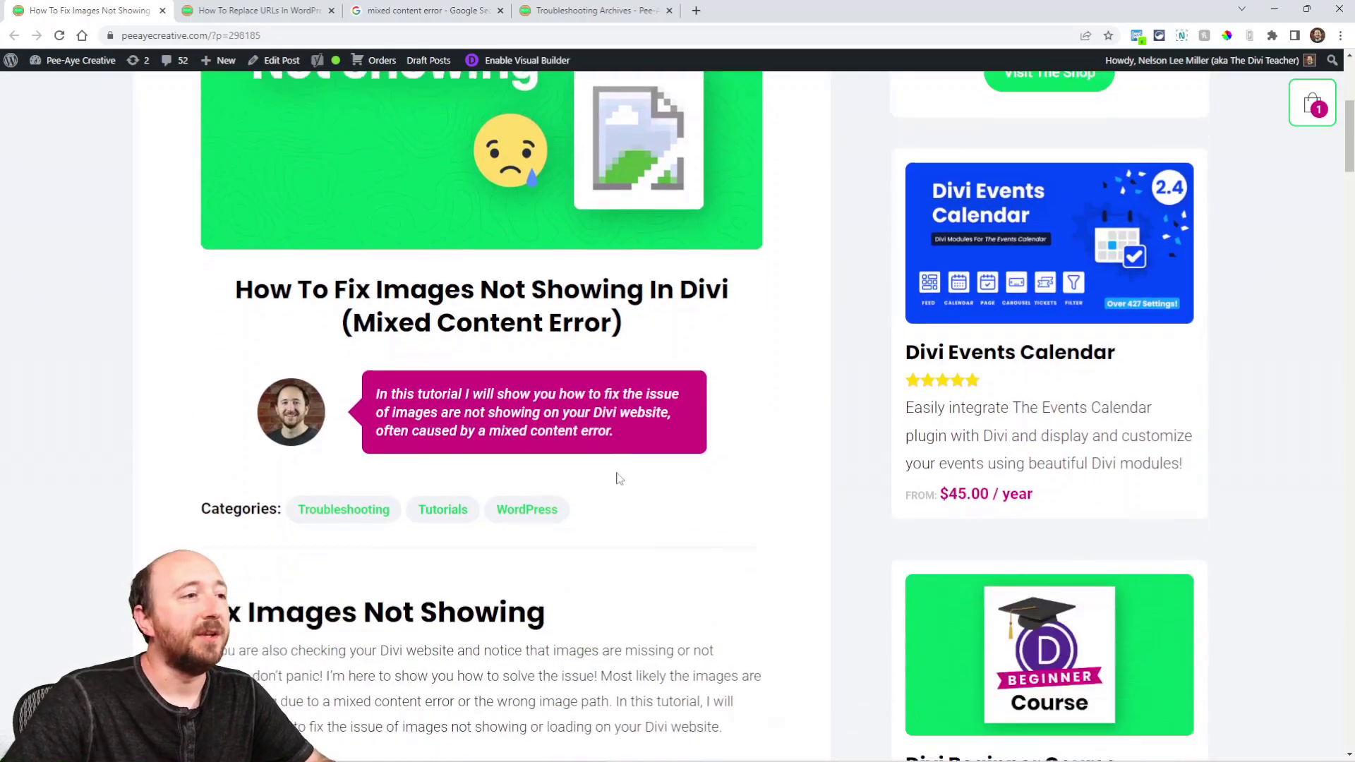
scroll(down, 3)
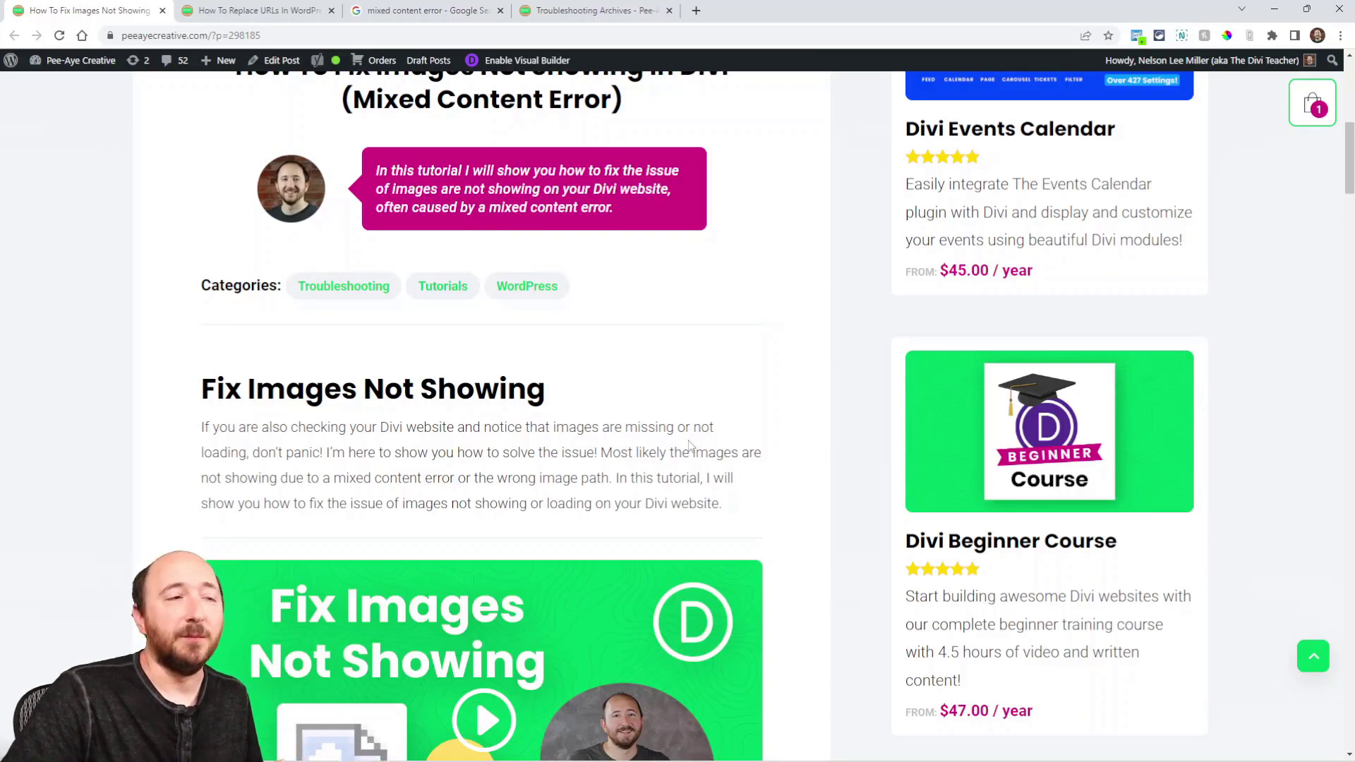
scroll(down, 3)
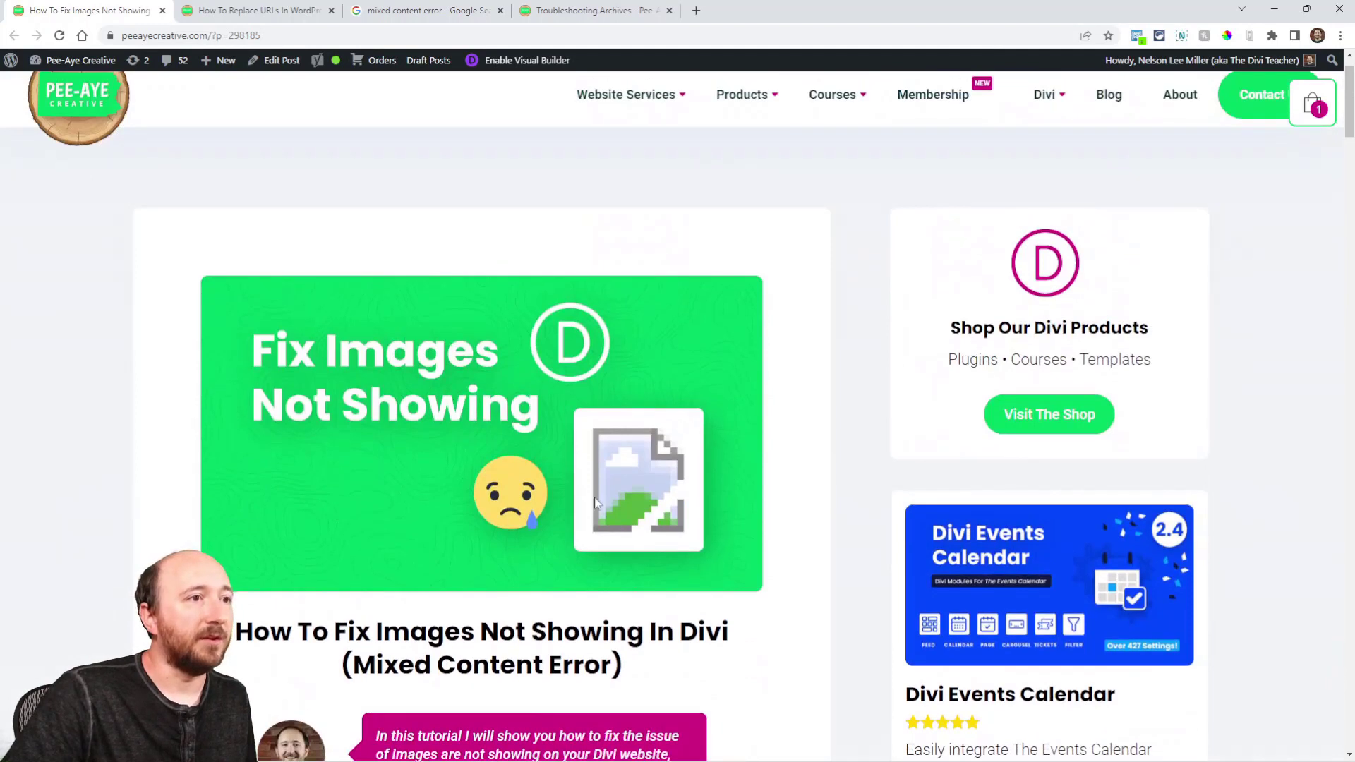
mouse_move(688, 545)
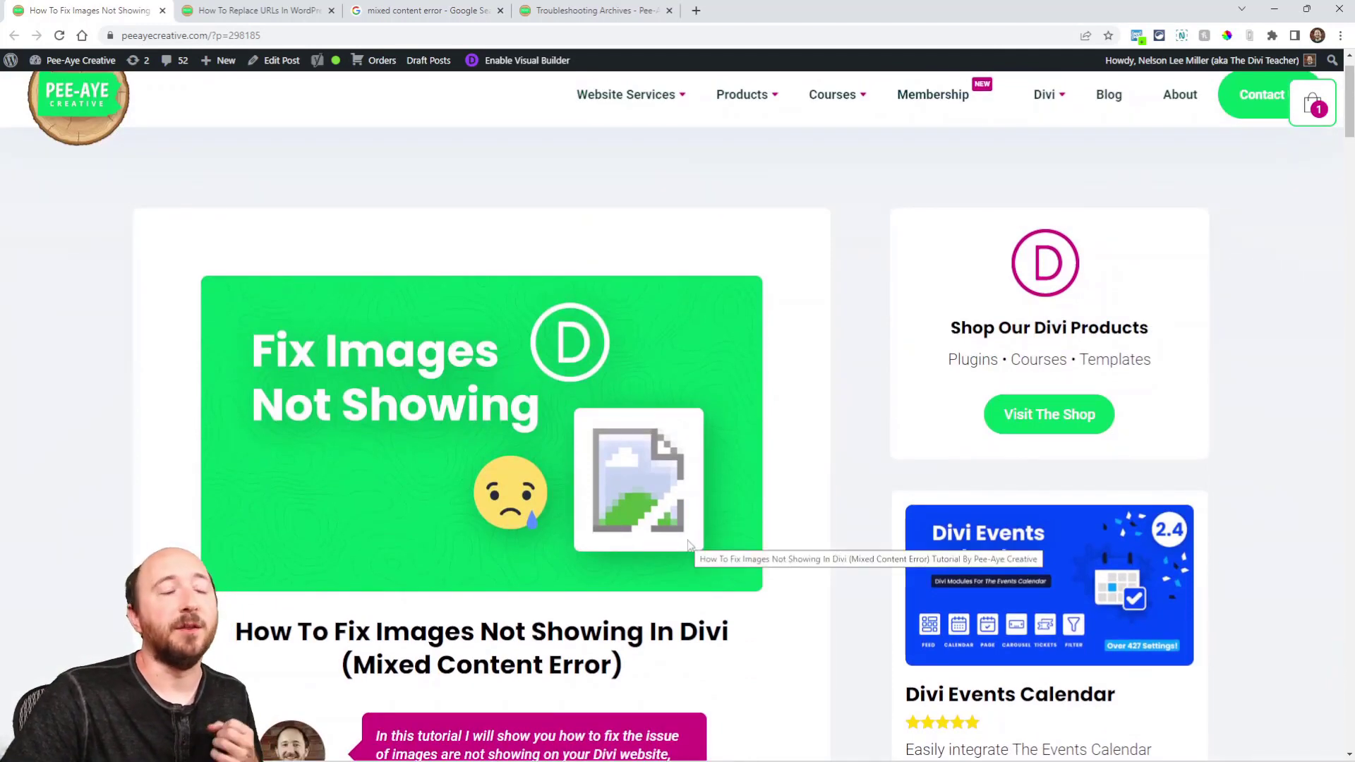
mouse_move(803, 601)
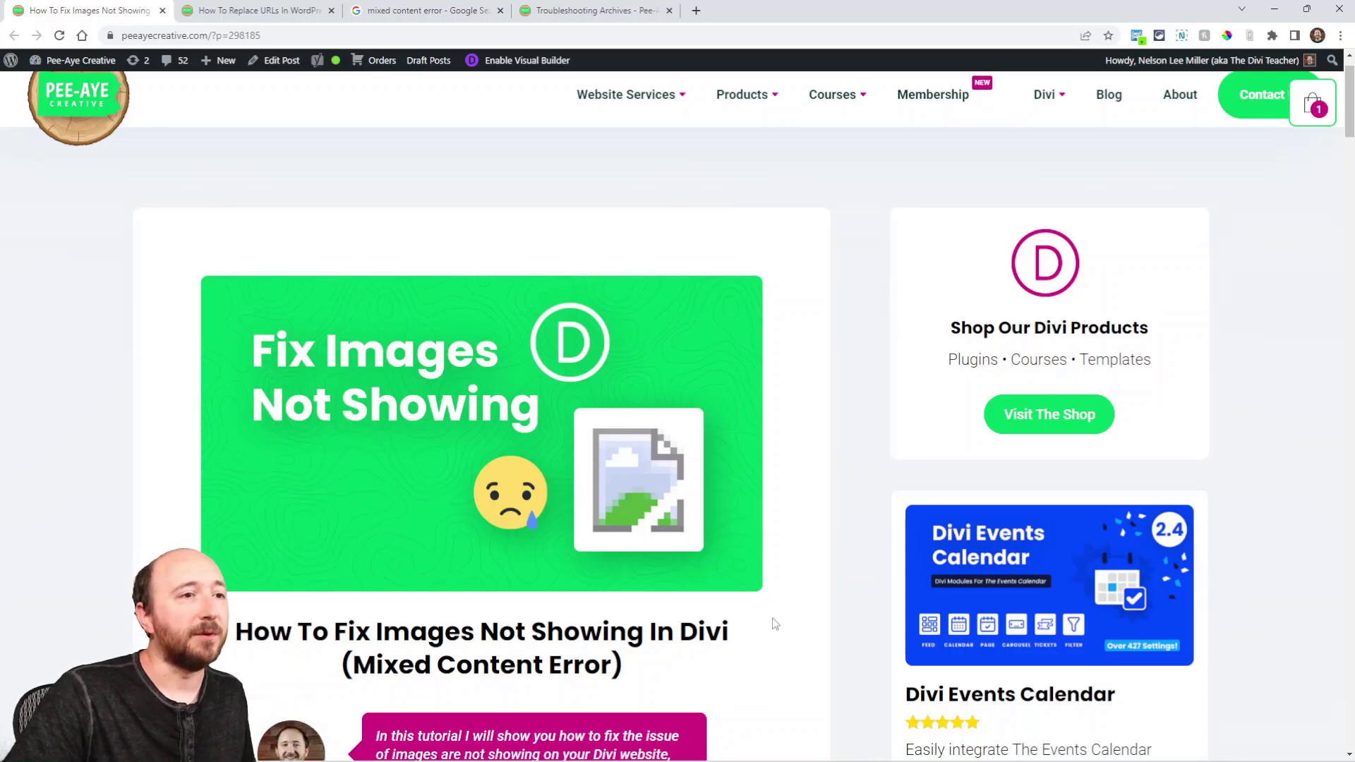
scroll(down, 3)
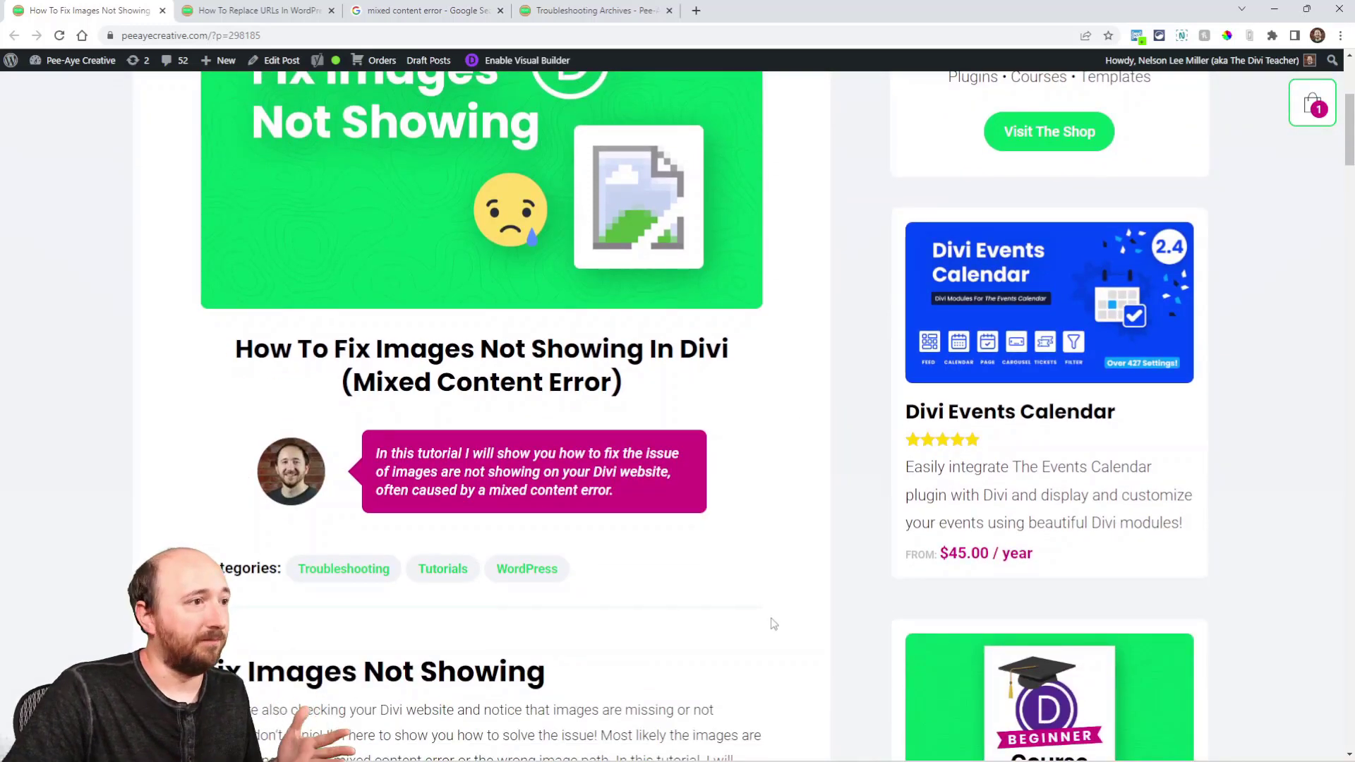
scroll(down, 3)
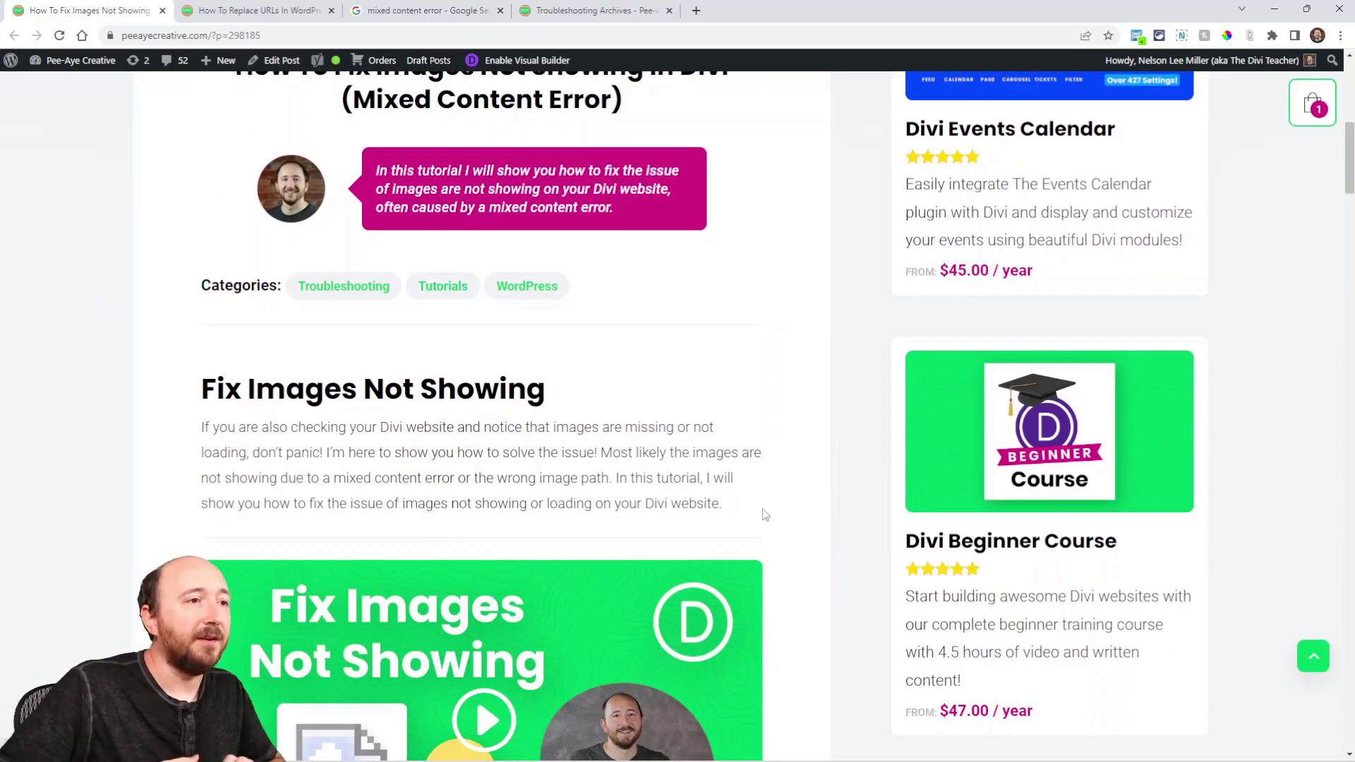
scroll(down, 3)
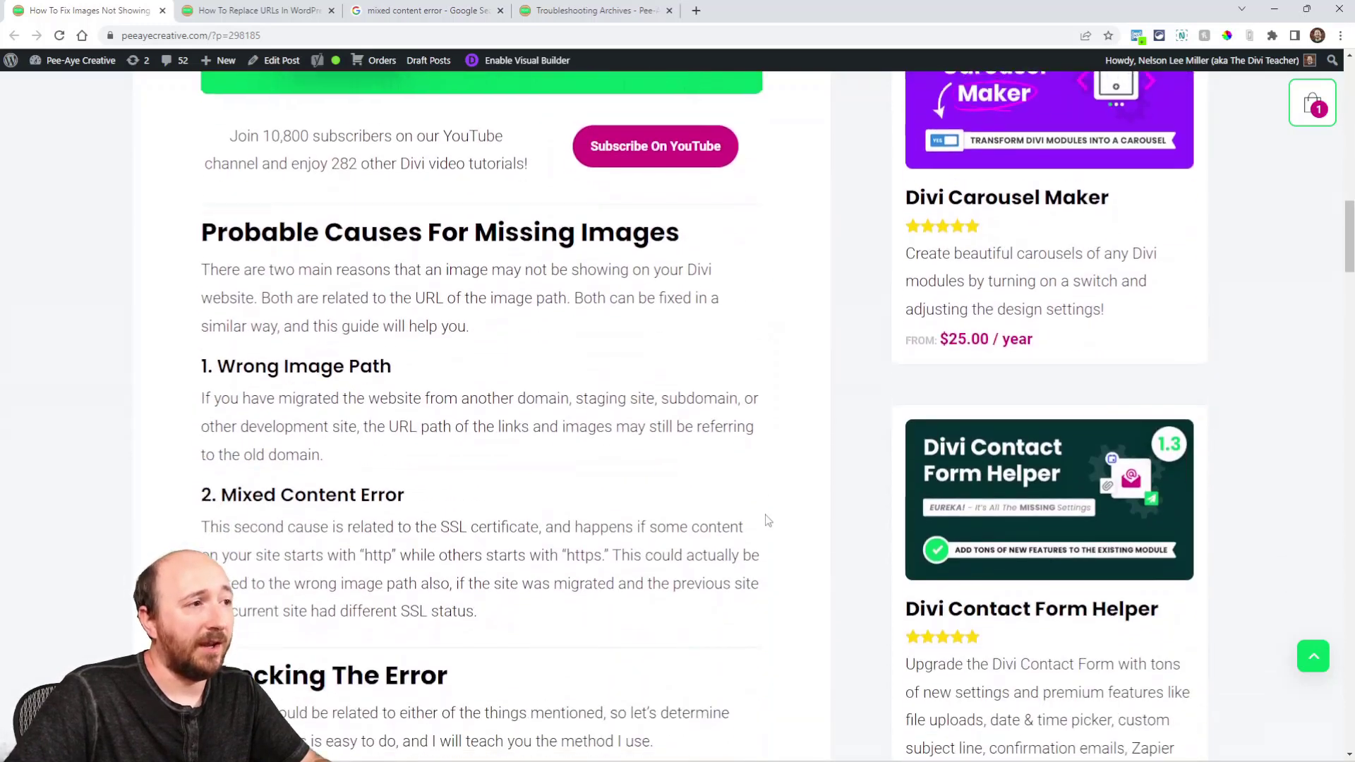
scroll(down, 3)
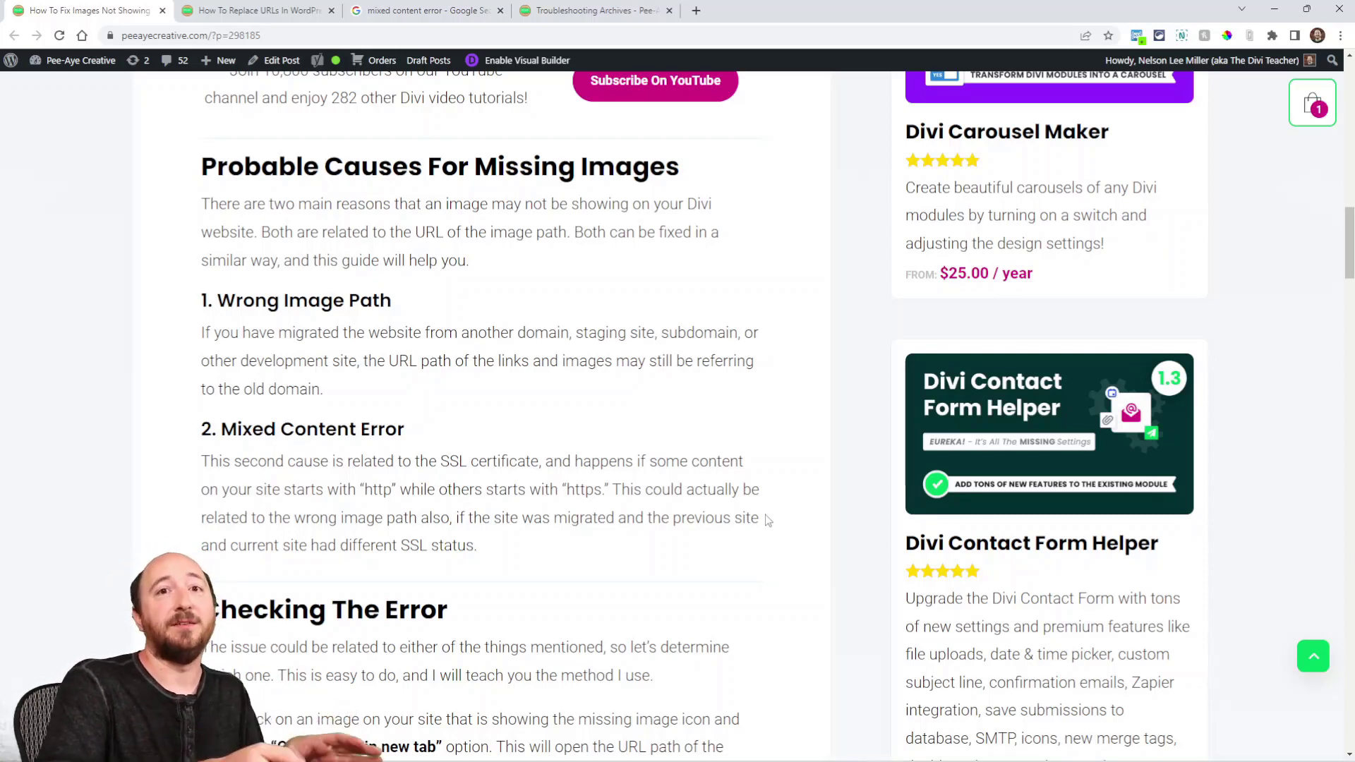
- Scroll on to the Checking The Error section about verifying image paths and the console
scroll(down, 3)
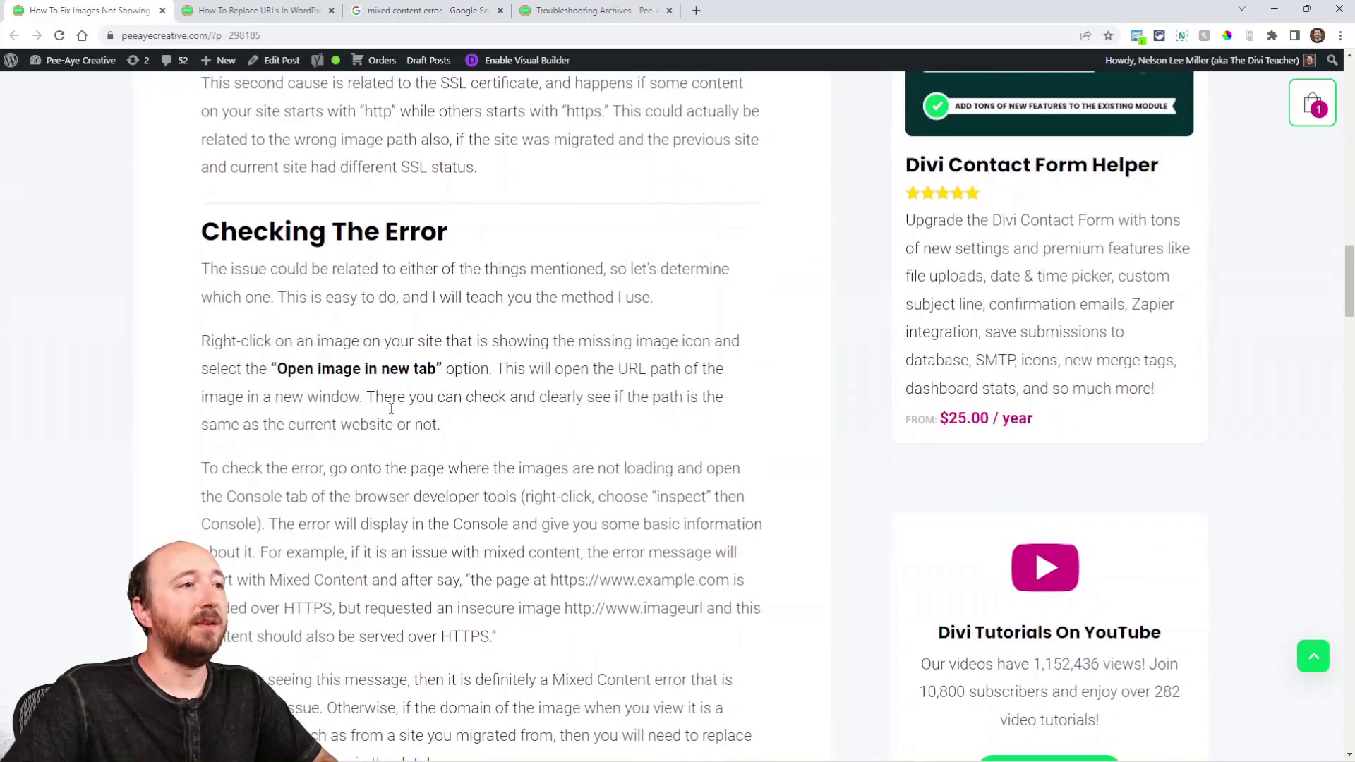
scroll(down, 3)
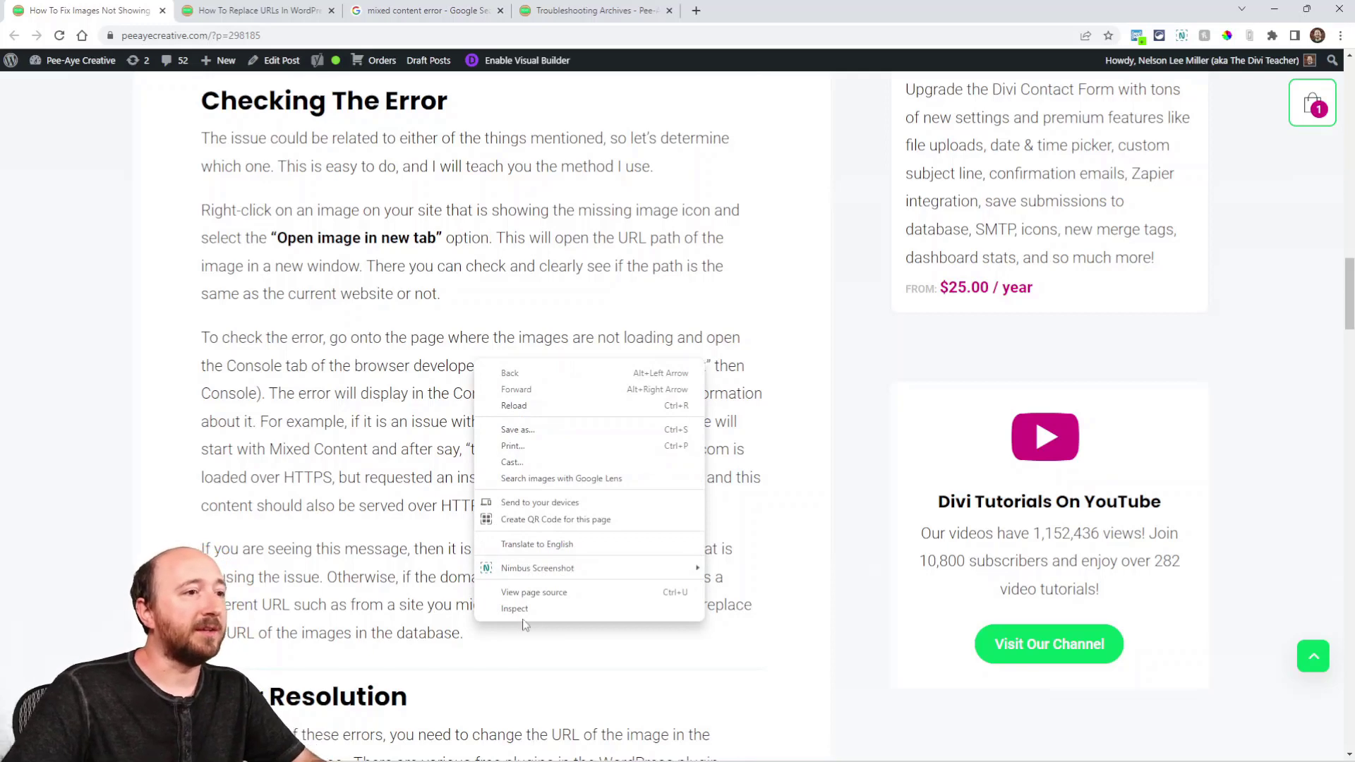
- Inspect the Divi Contact Form Helper product image in DevTools and bring up its src URL options
click(513, 607)
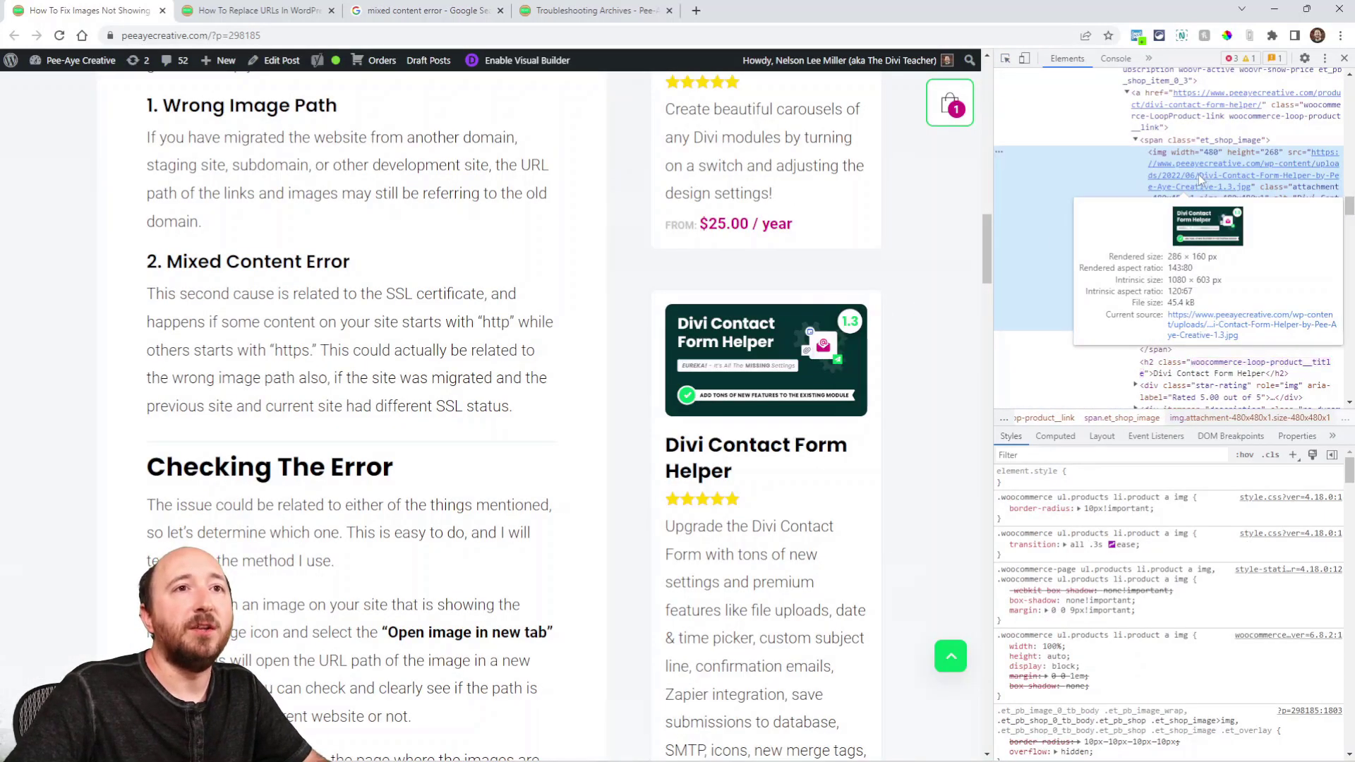
mouse_move(1226, 175)
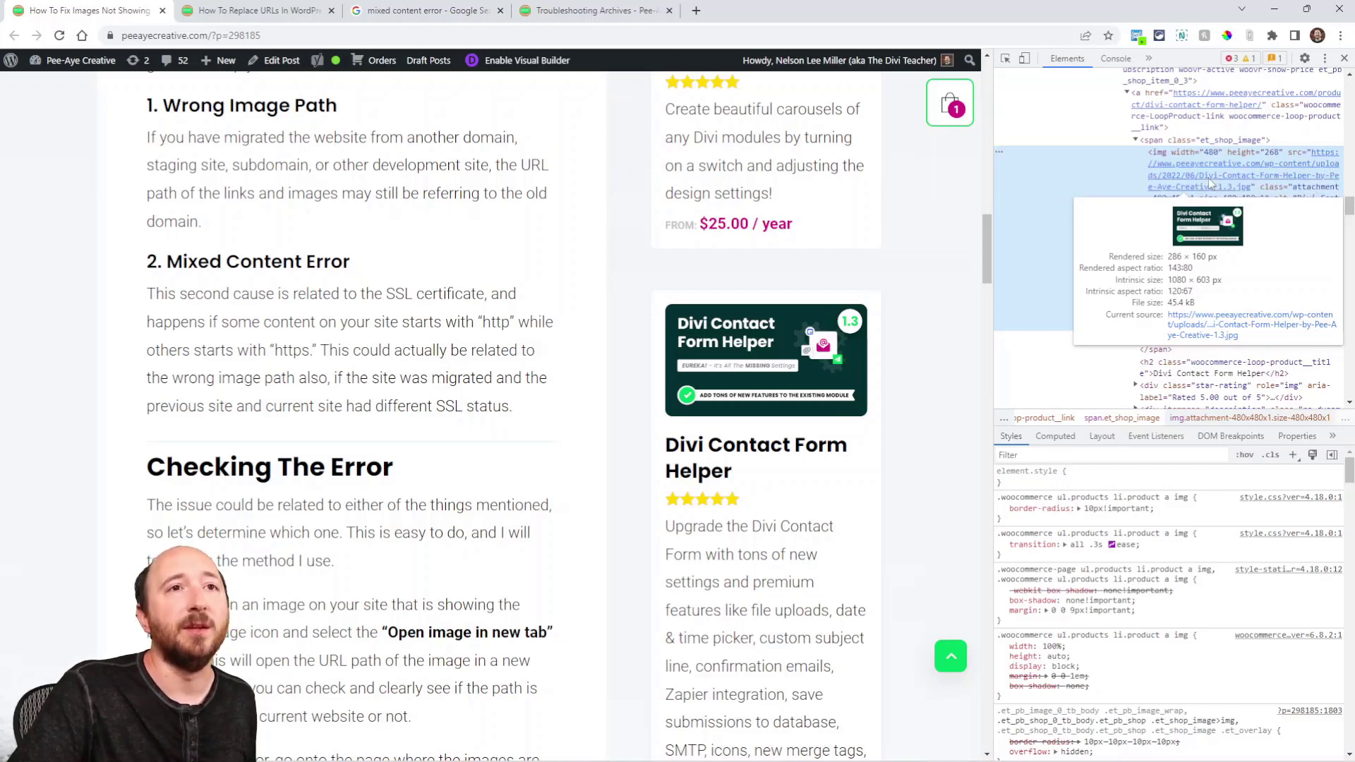
right_click(1201, 172)
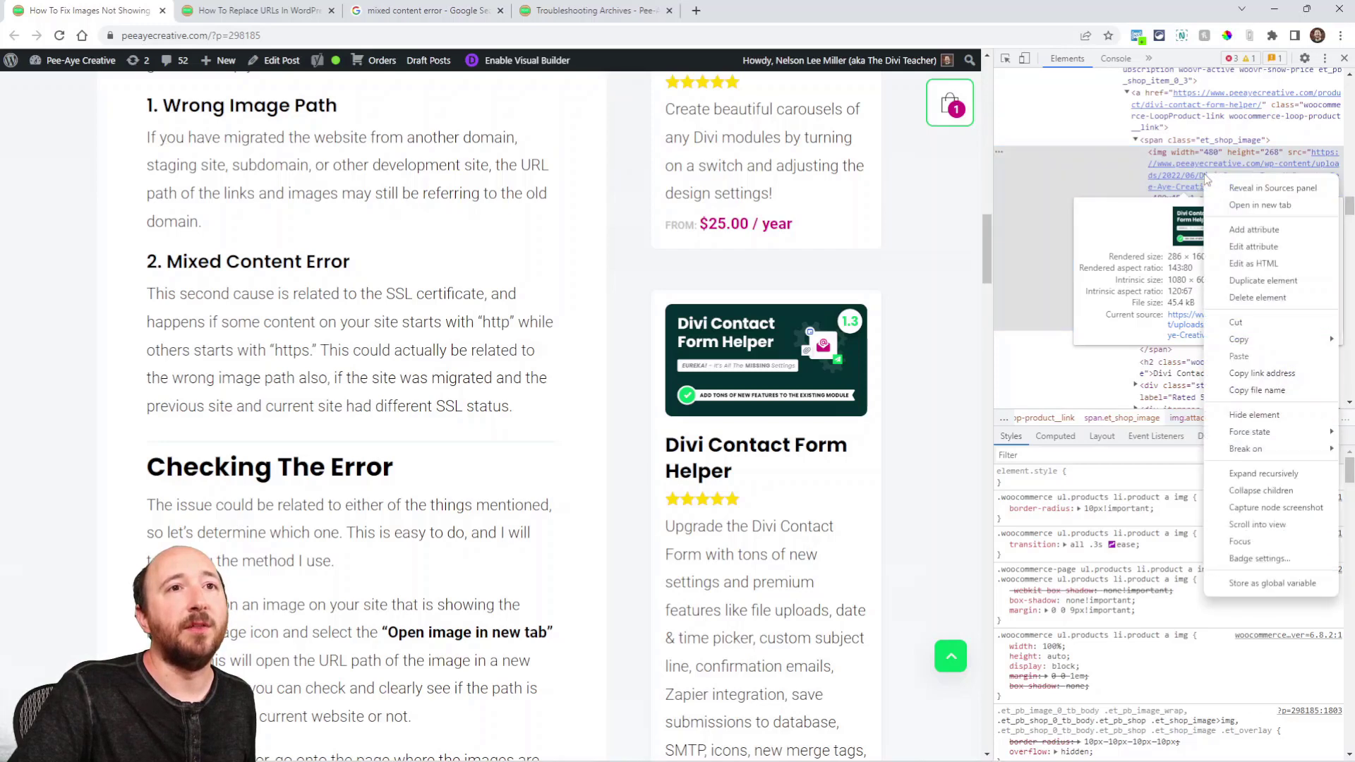
mouse_move(1259, 205)
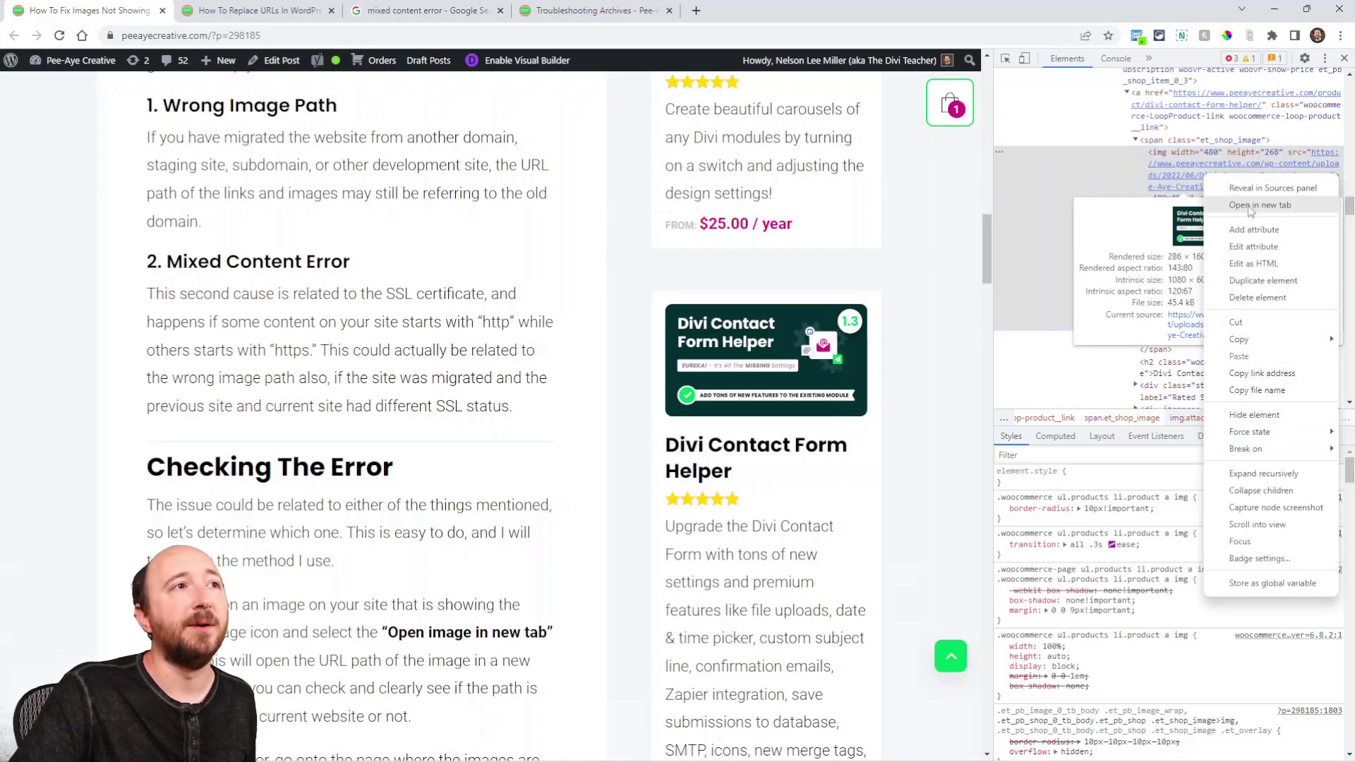
- View the product image in its own tab and highlight the wp-content path folders in its URL
click(1260, 205)
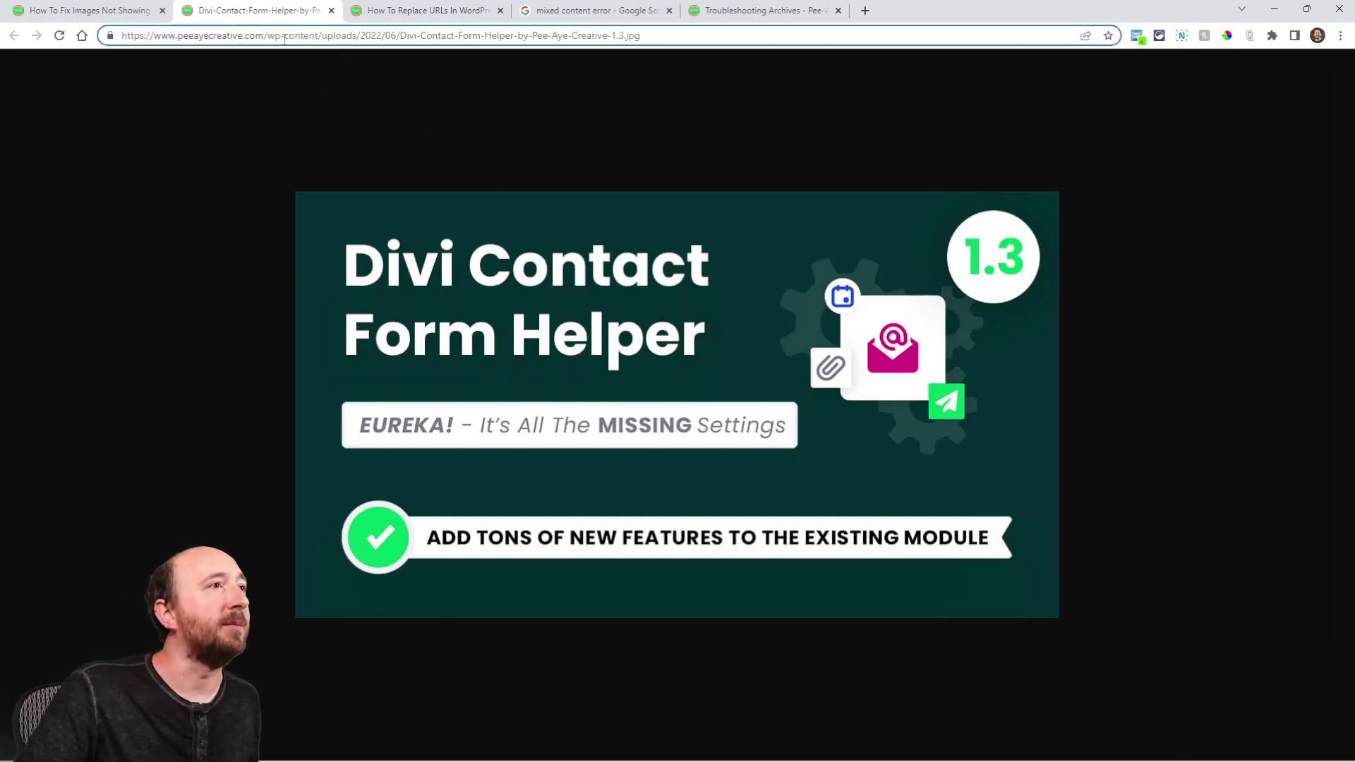
double_click(301, 36)
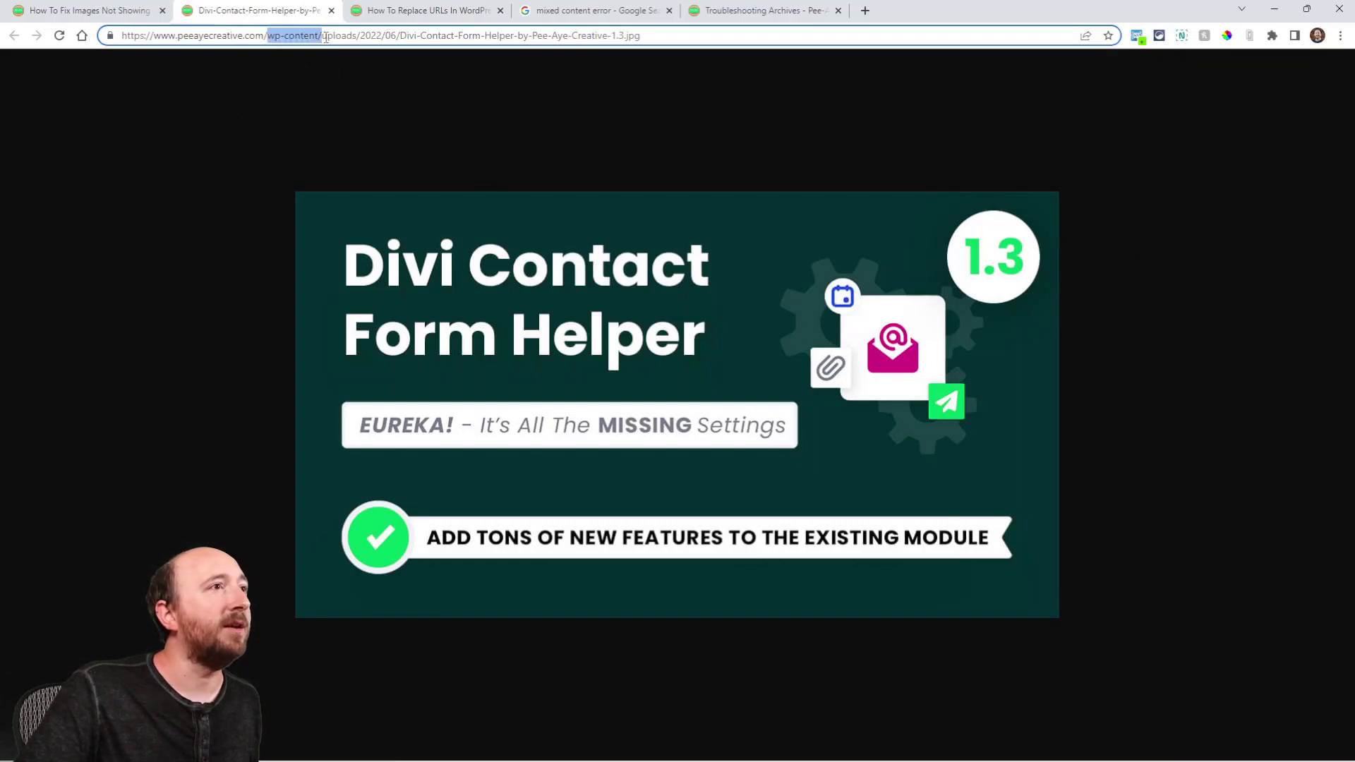
double_click(368, 35)
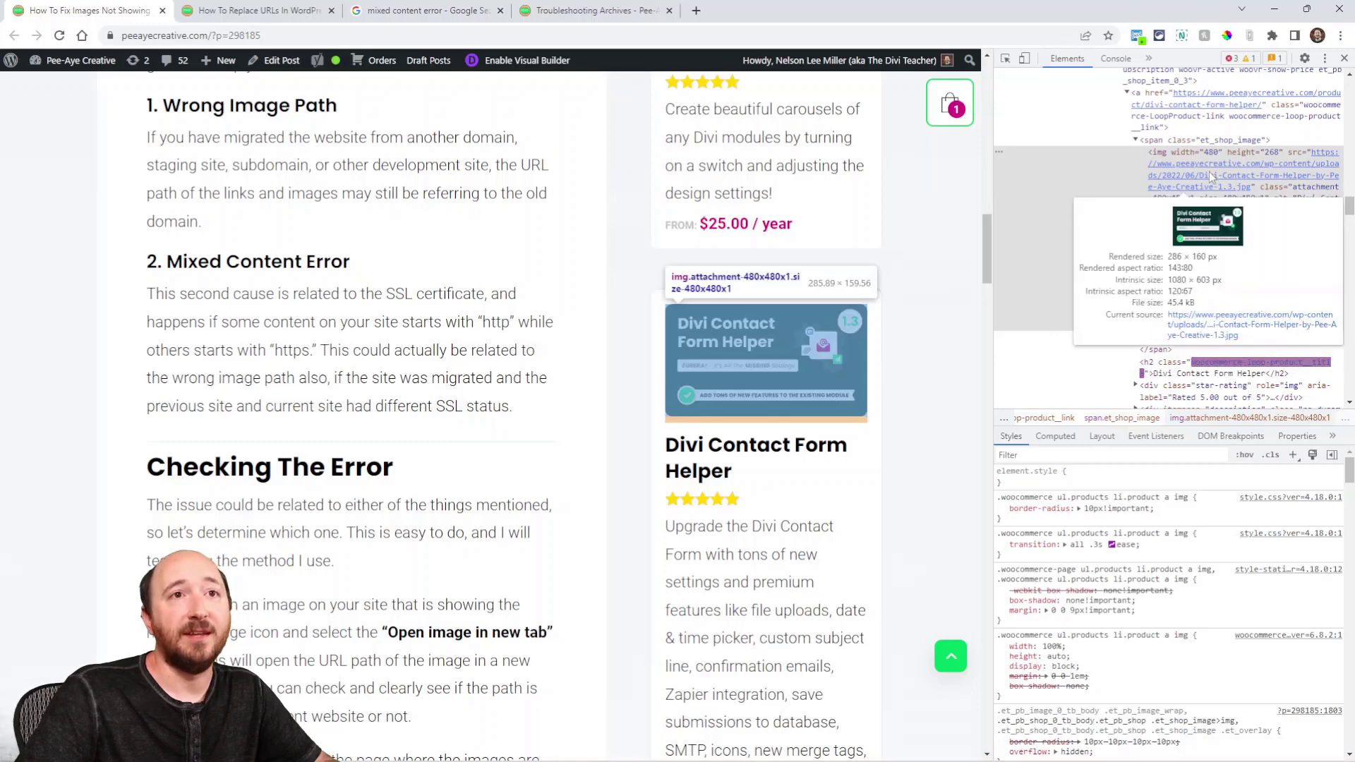
mouse_move(1236, 174)
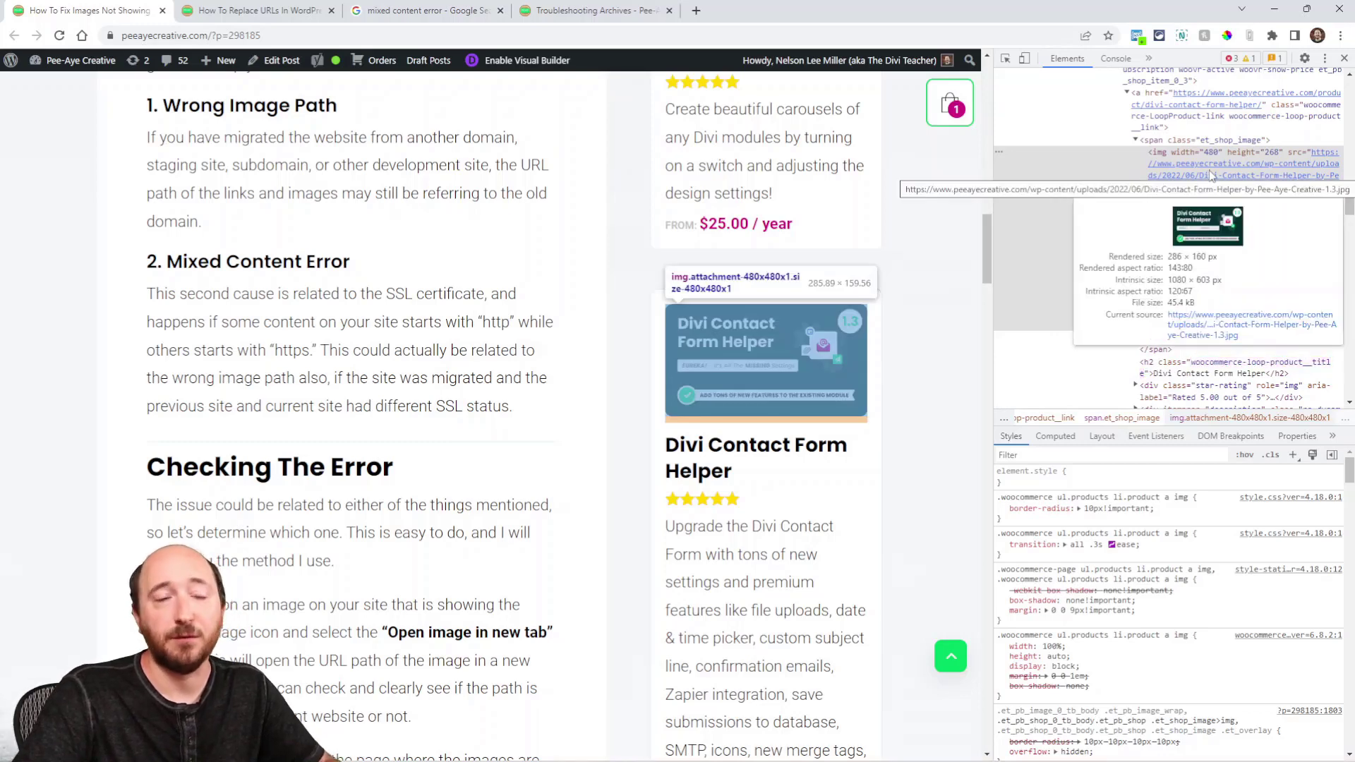
- Return to the fuller Checking The Error instructions on using the browser Console
scroll(down, 3)
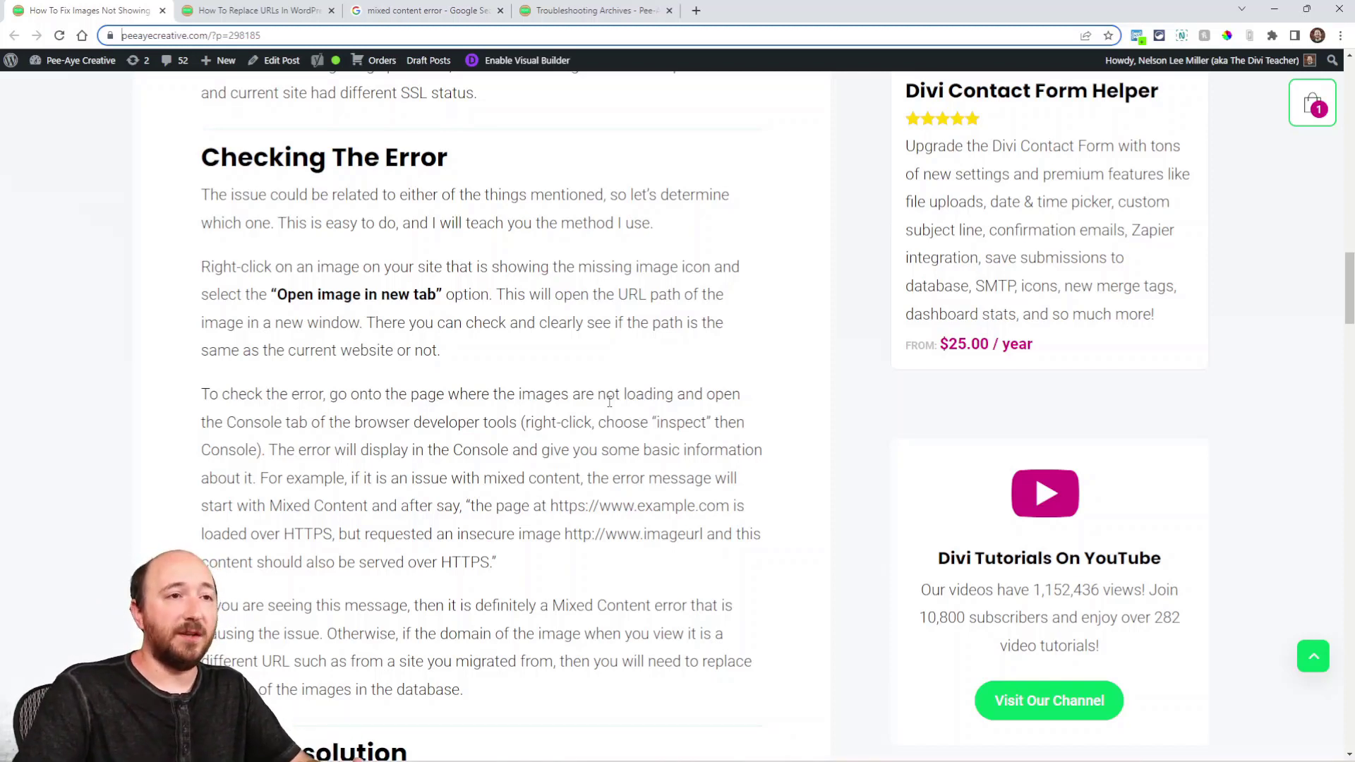
- Reopen DevTools via Inspect and show the Console with the page's 404 and 429 resource errors
right_click(610, 399)
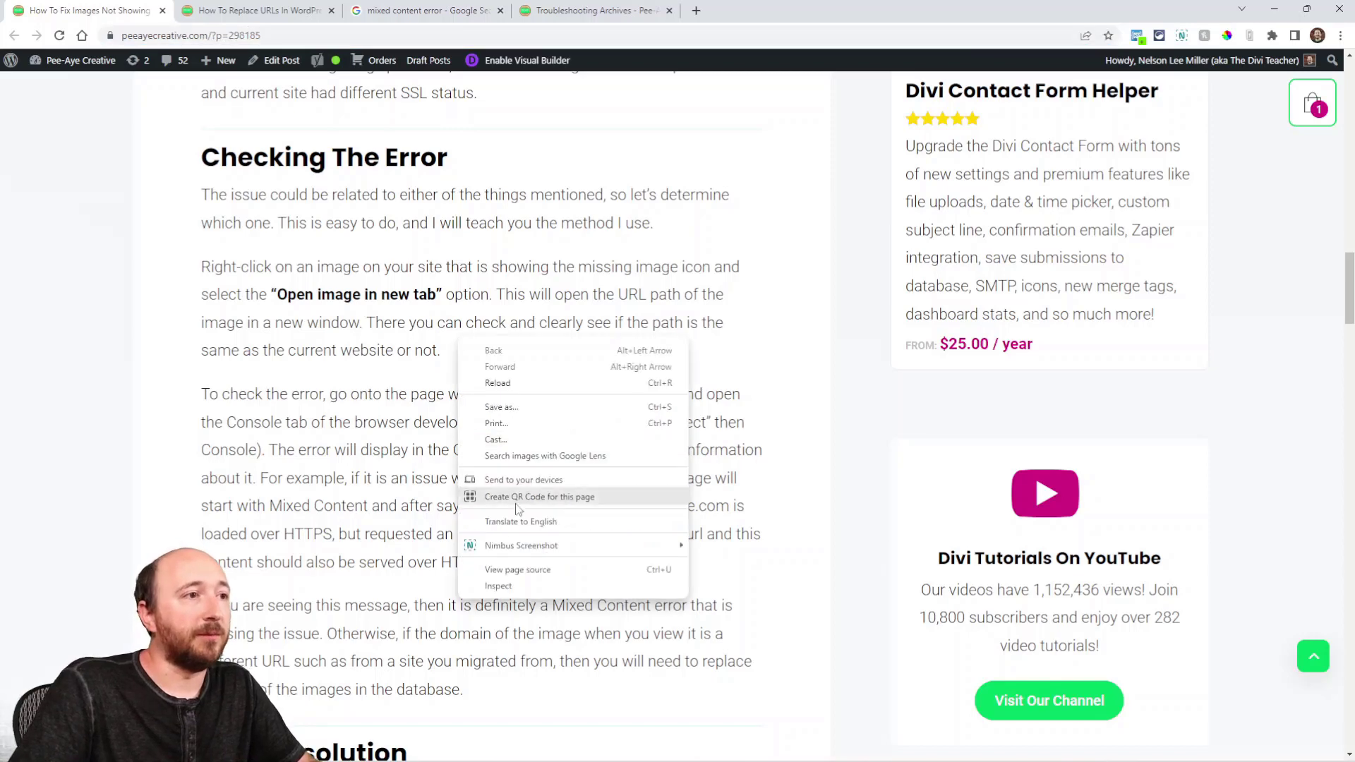
click(498, 584)
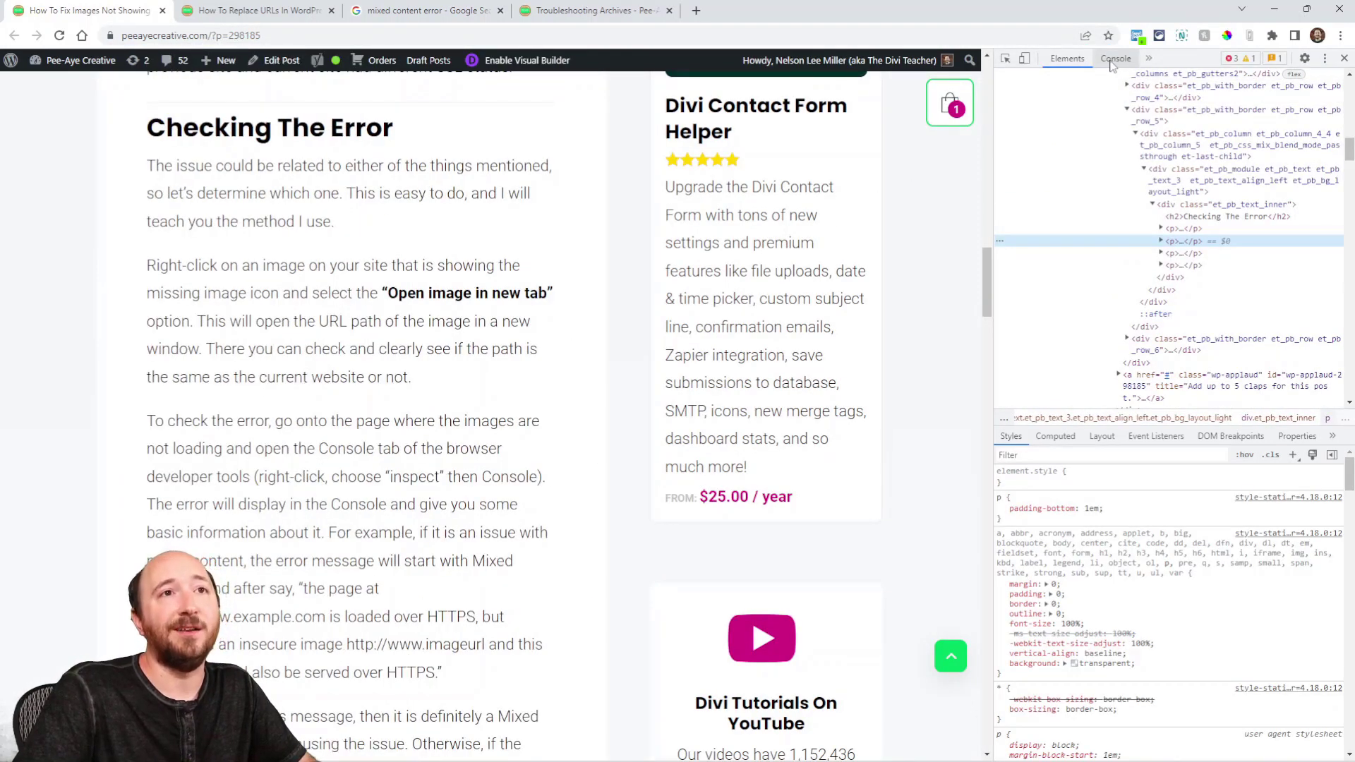
click(1114, 58)
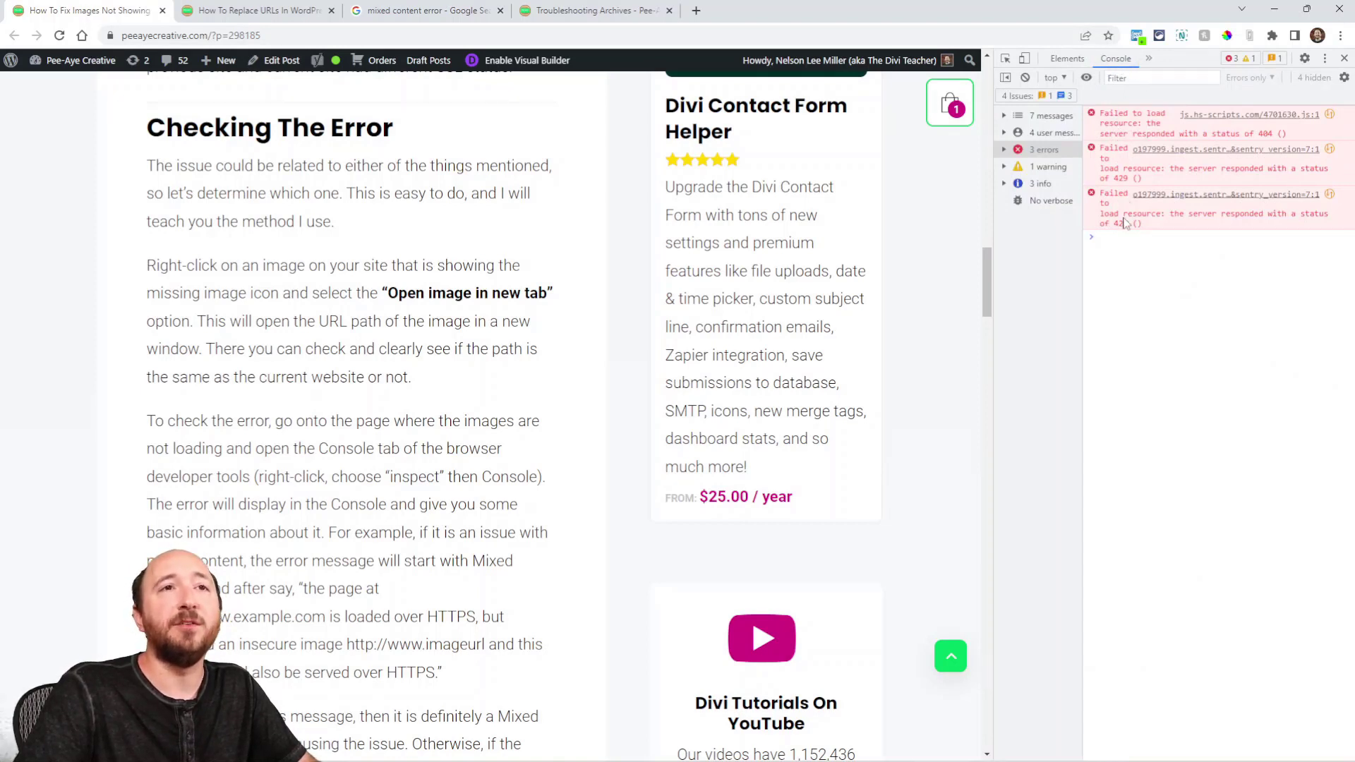
- Enlarge a mixed content error example image listing several blocked insecure-resource console messages
click(423, 10)
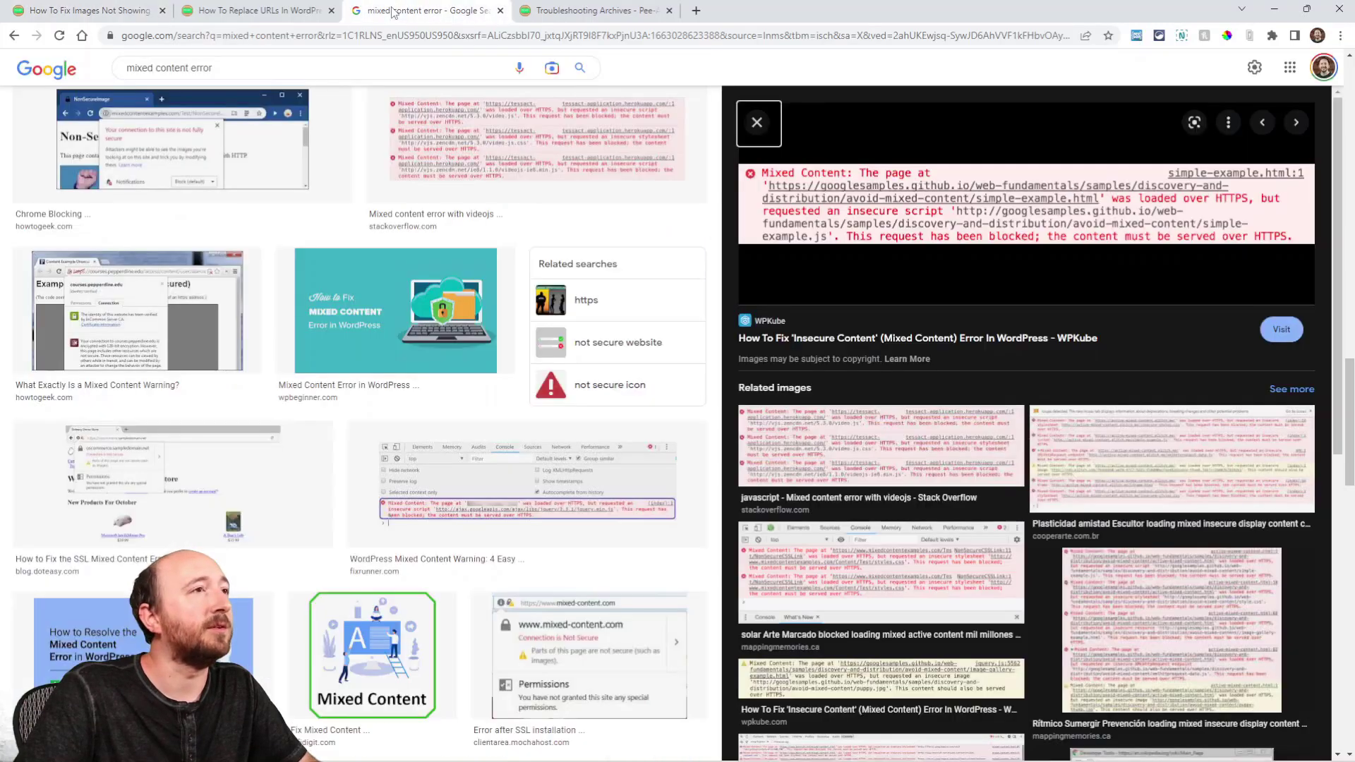
click(302, 82)
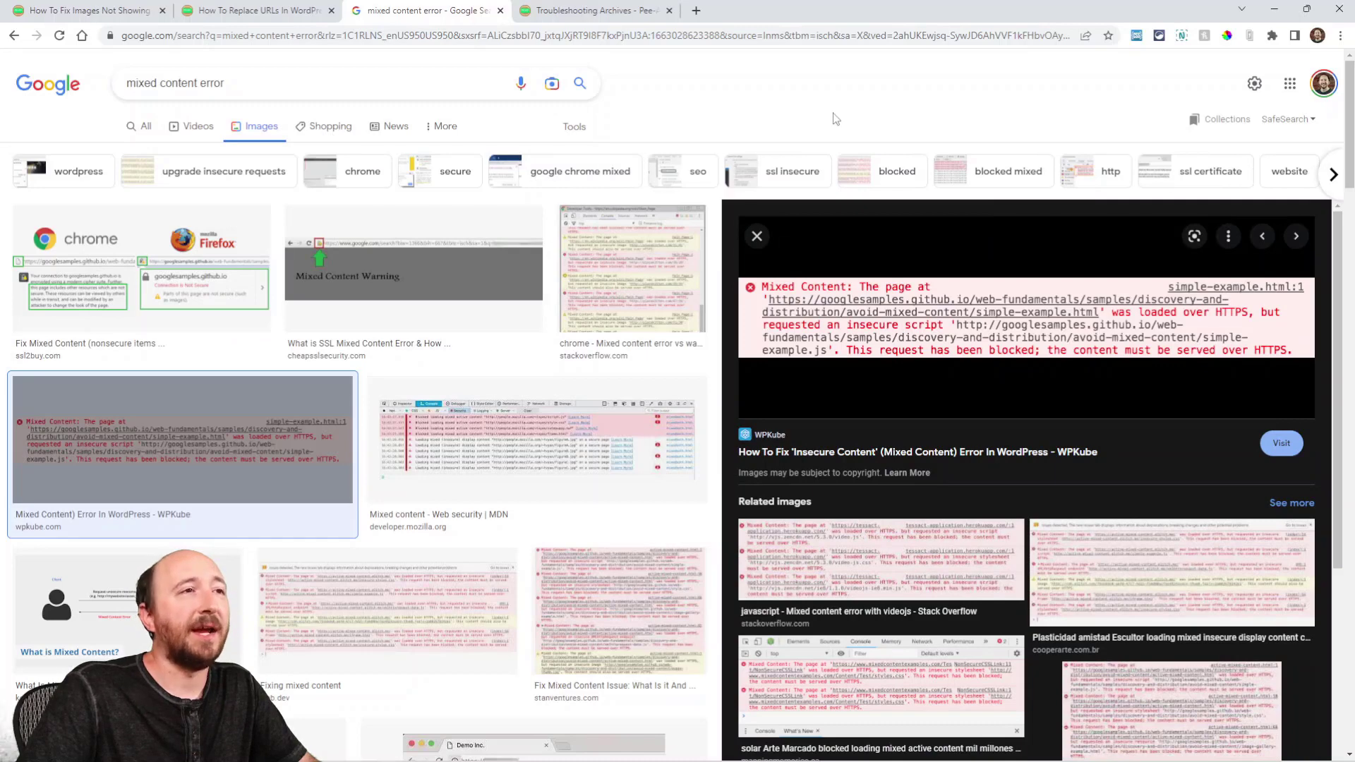
mouse_move(937, 319)
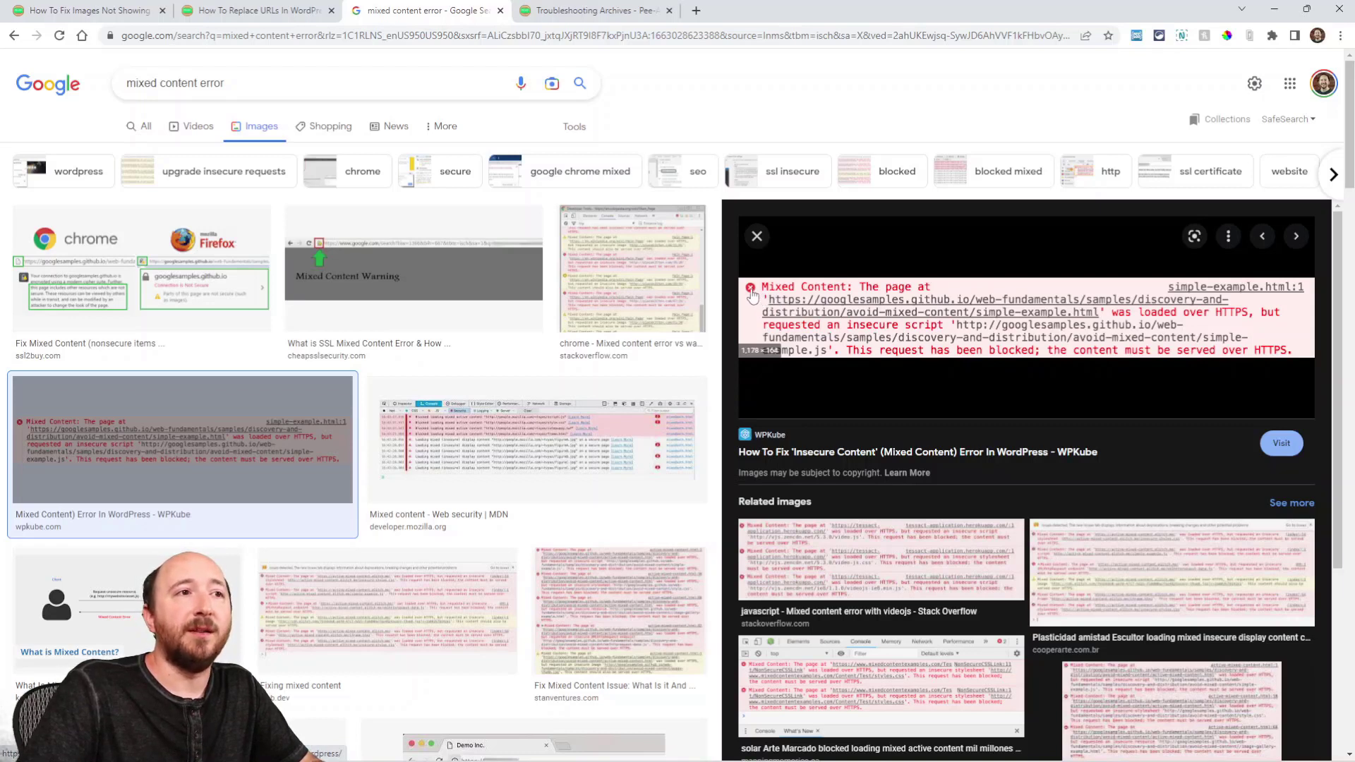
mouse_move(1015, 298)
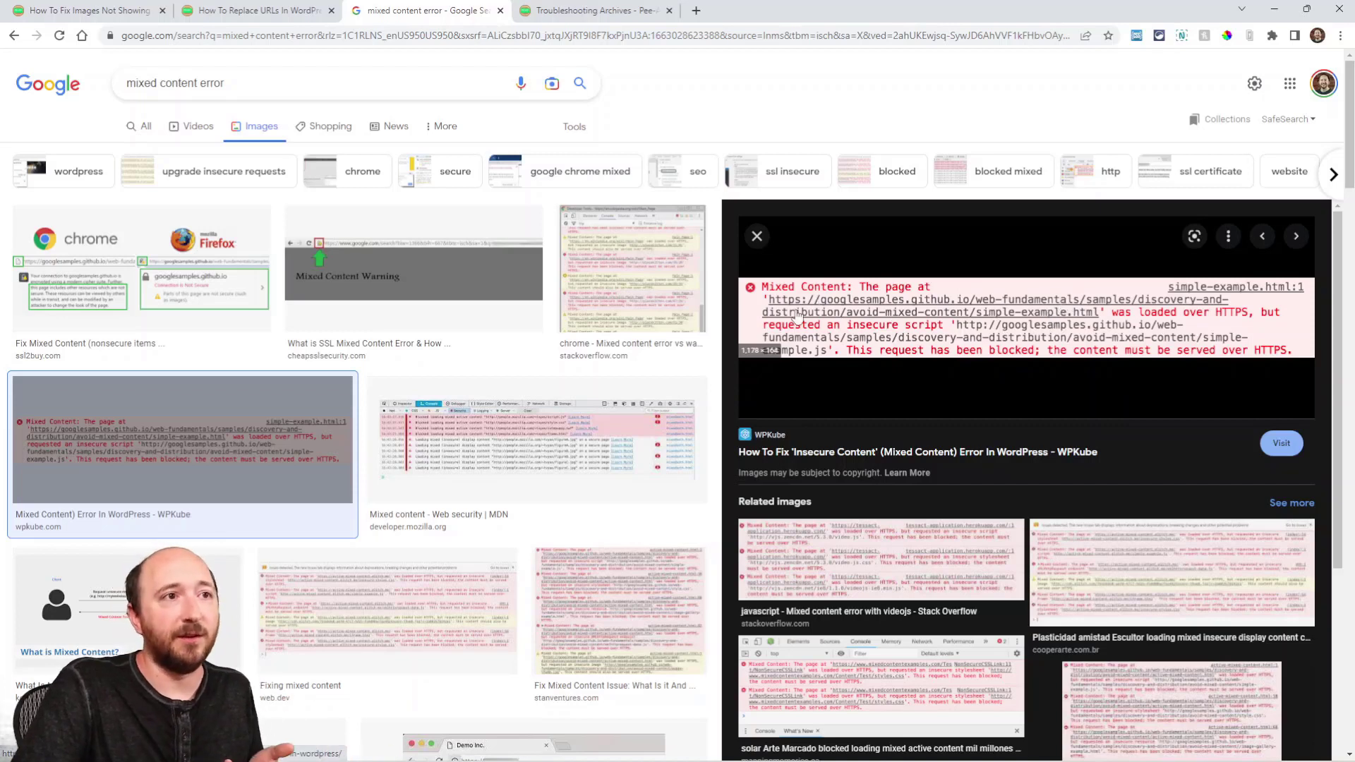
mouse_move(1223, 325)
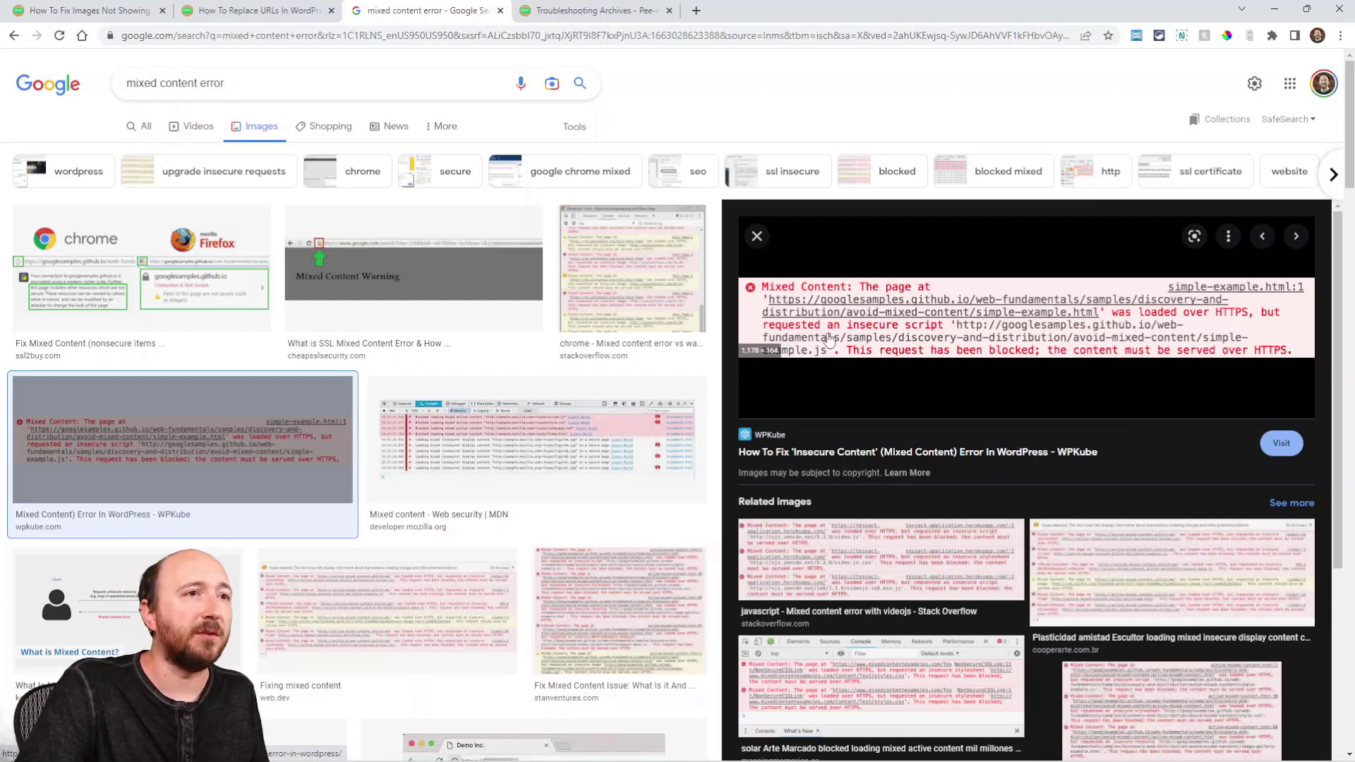
mouse_move(1052, 330)
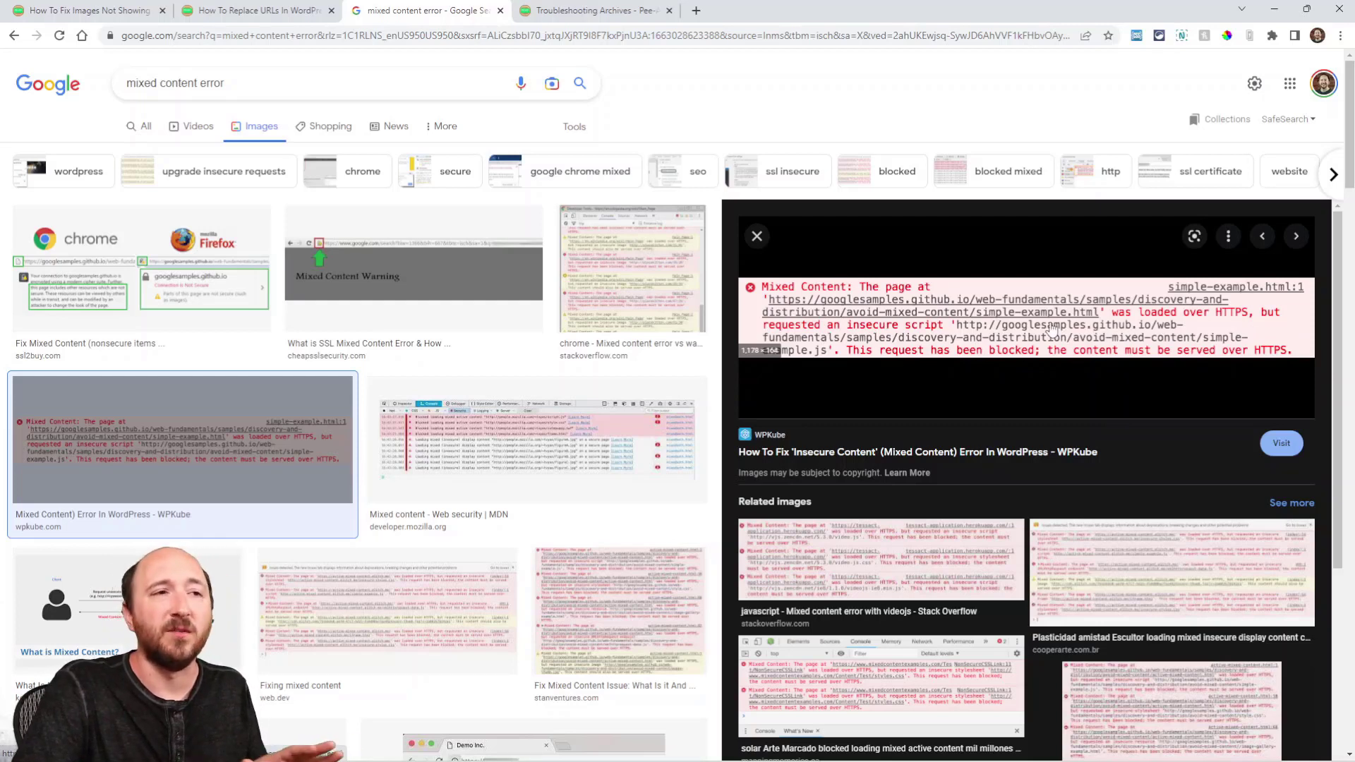
mouse_move(937, 336)
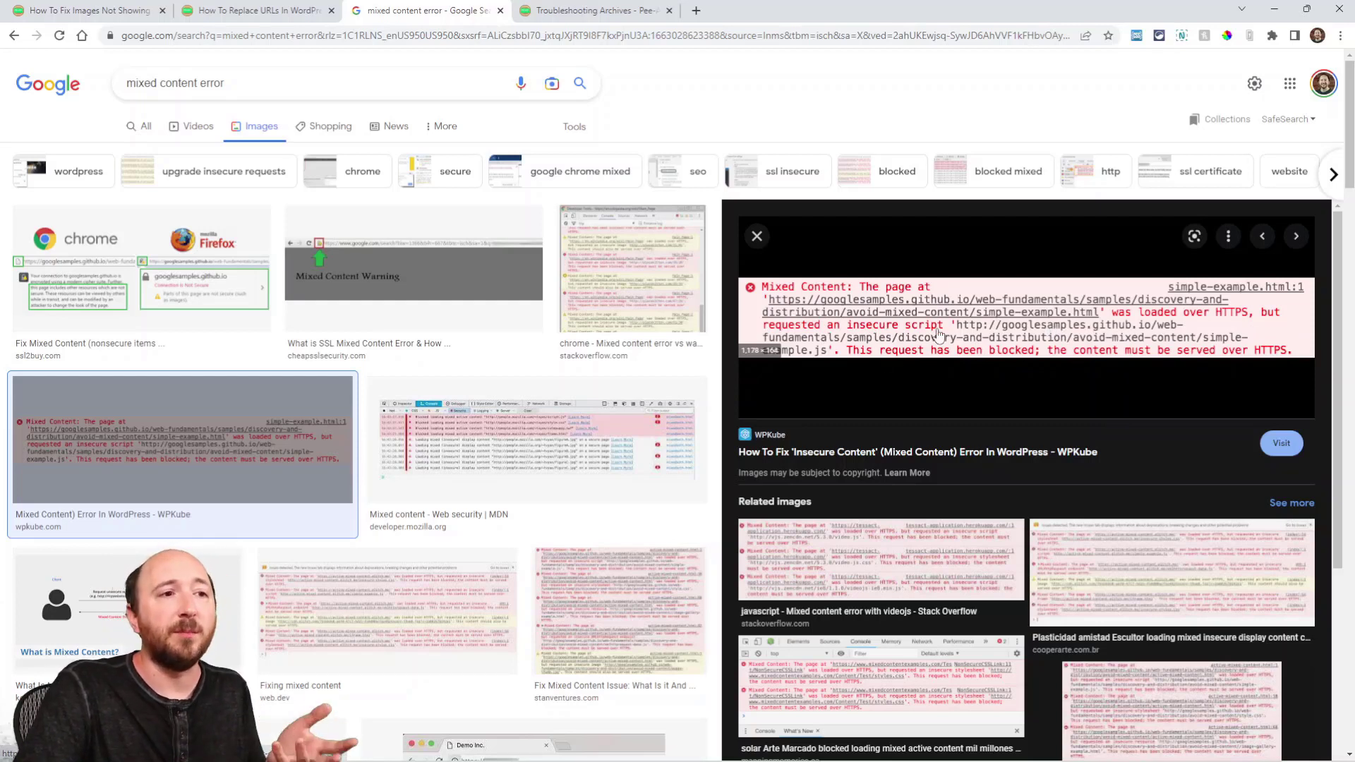
scroll(down, 3)
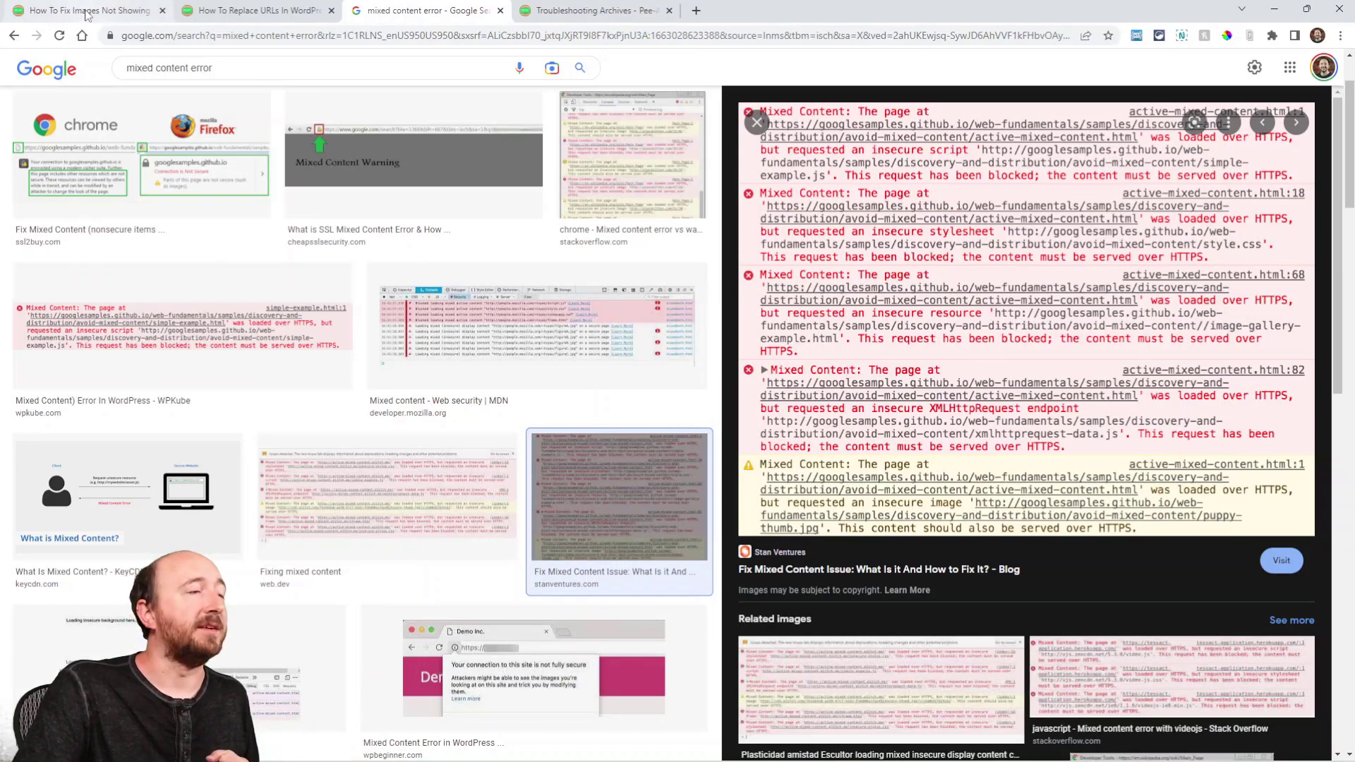
- Go back to the missing-images article and reach its Error Resolution section with the URL-replacement link
click(86, 10)
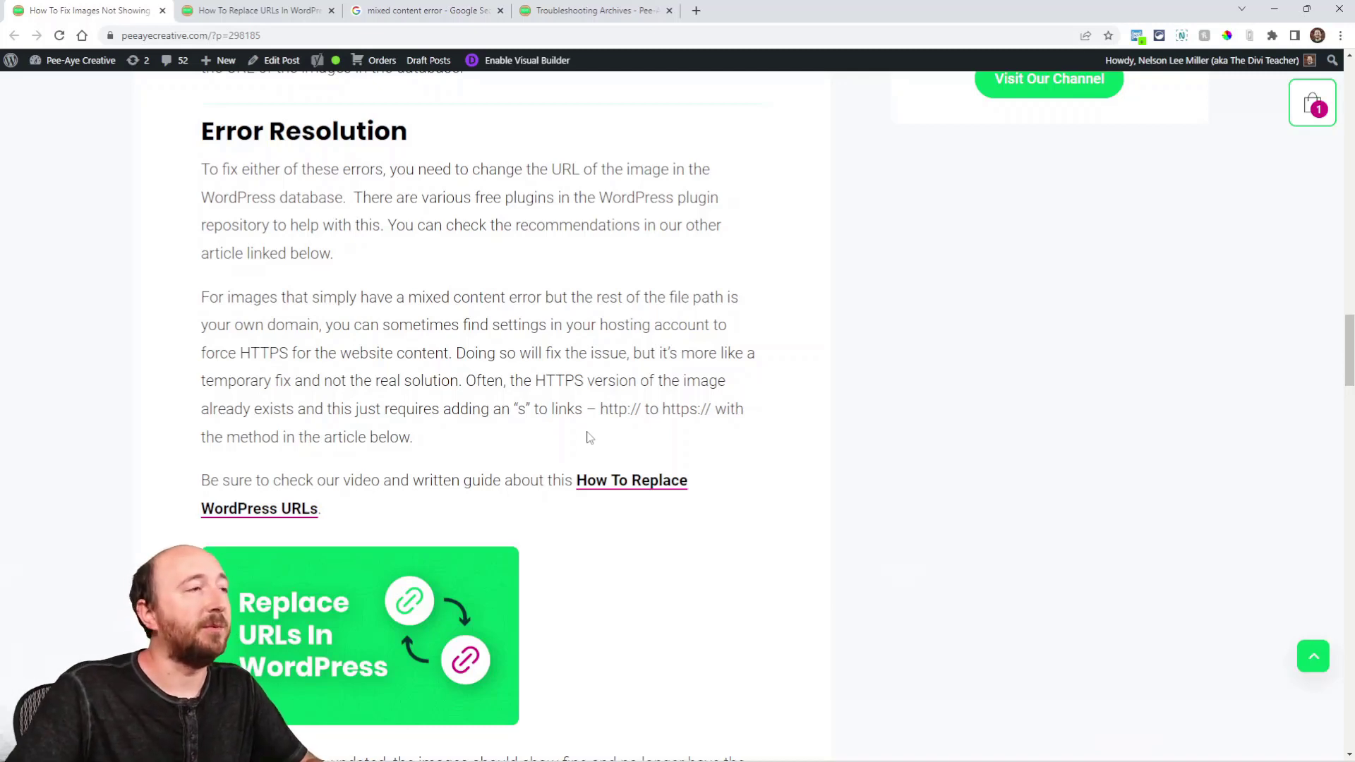
scroll(down, 3)
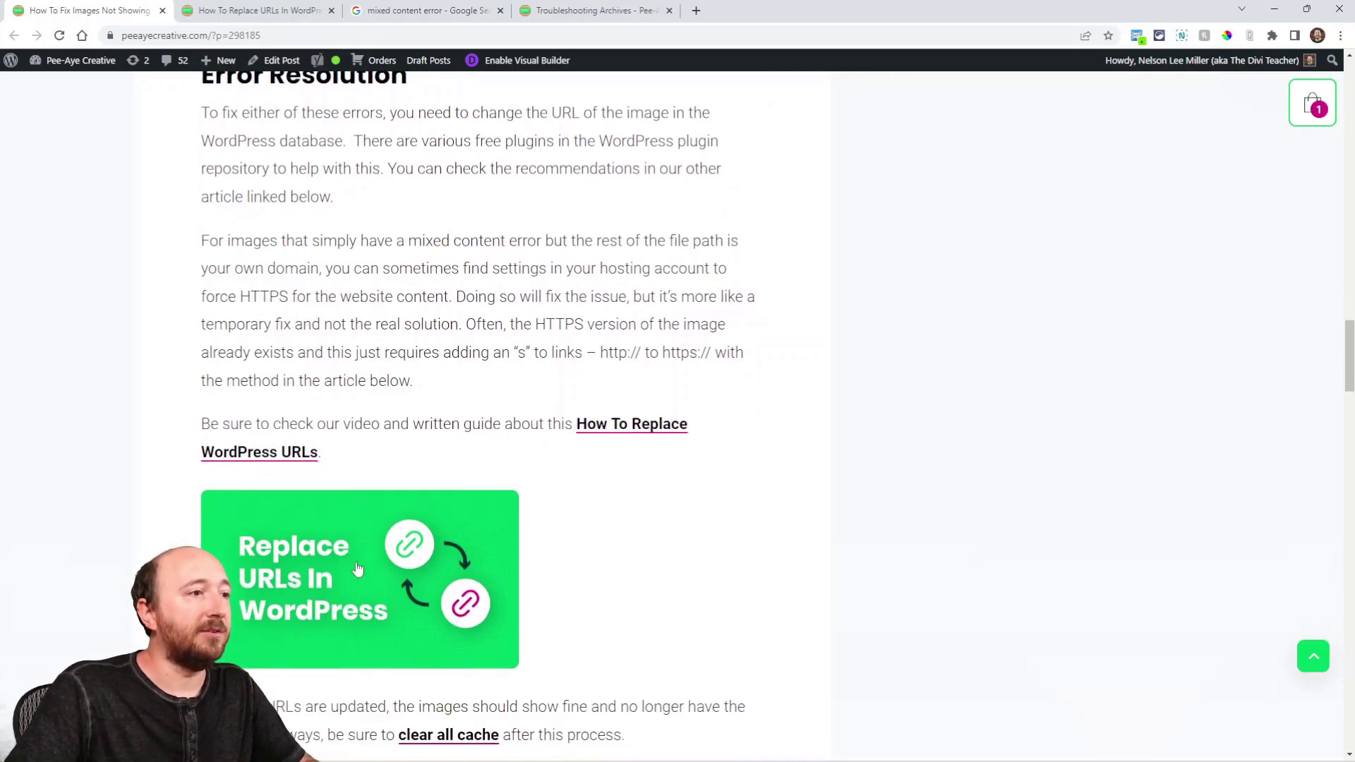
scroll(down, 3)
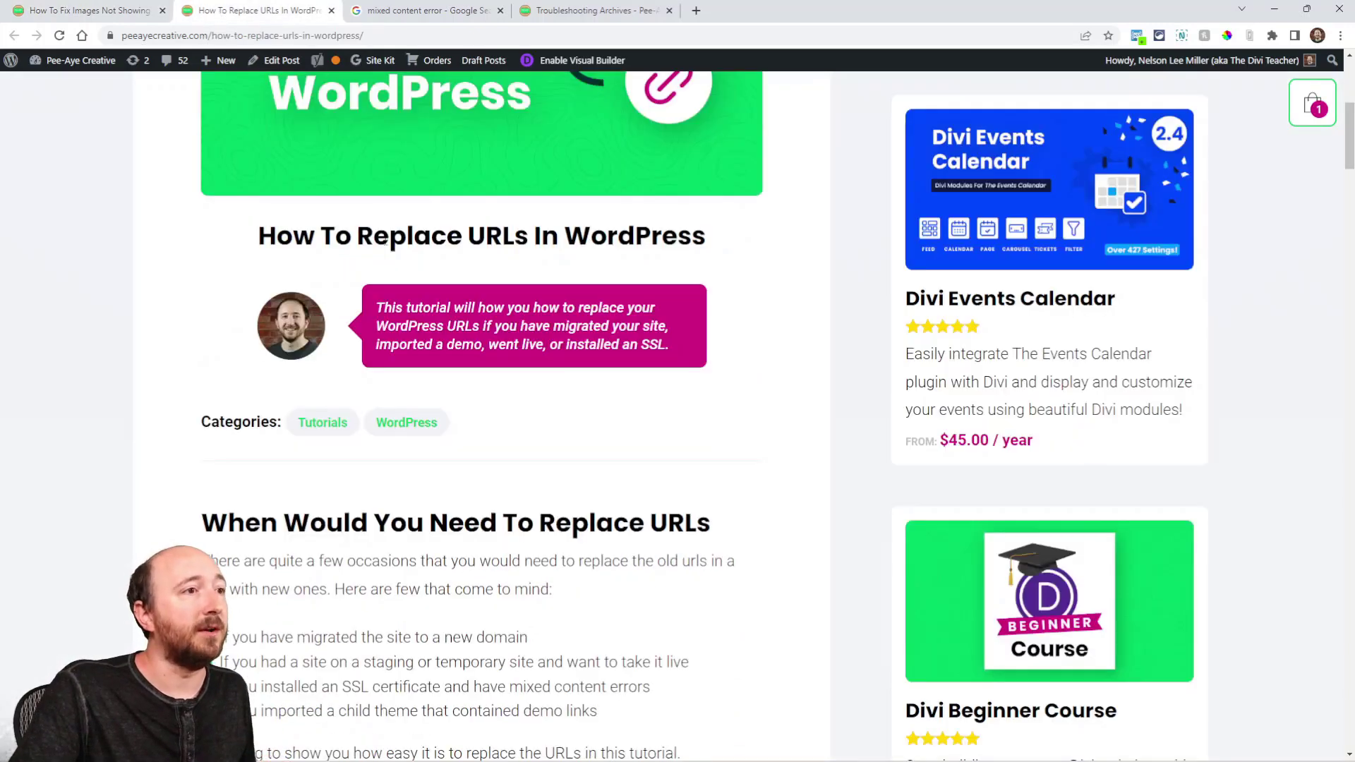
- Review the Install The Plugin Of Your Choice section listing four plugins including Better Search Replace
scroll(up, 3)
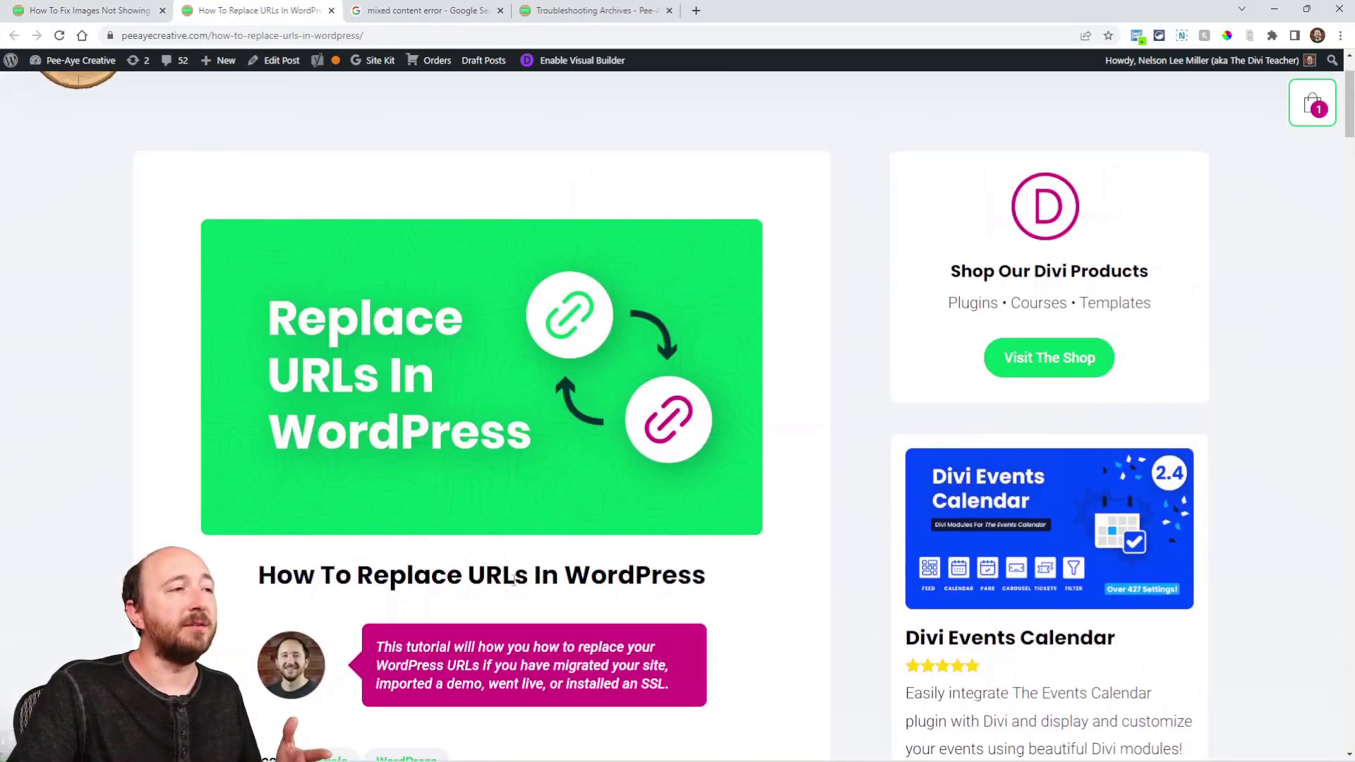
scroll(down, 3)
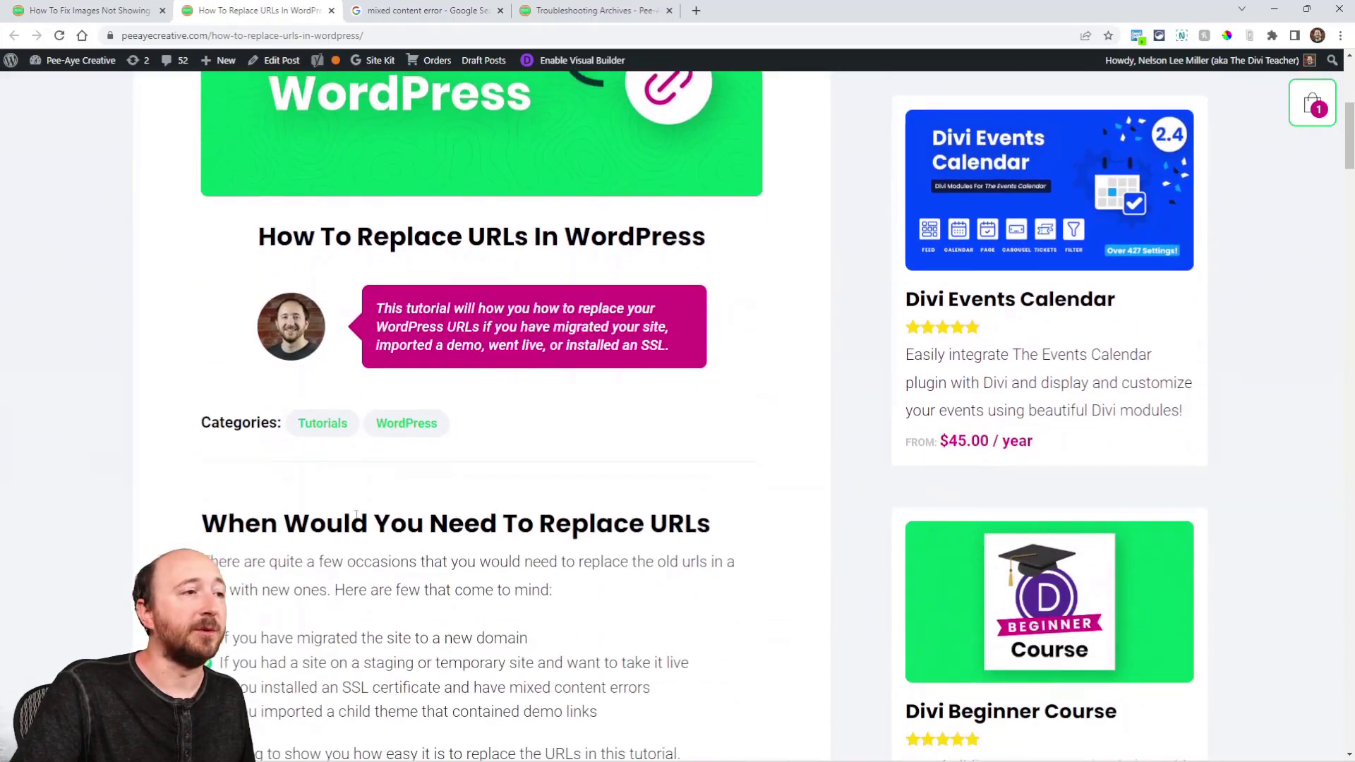
scroll(down, 3)
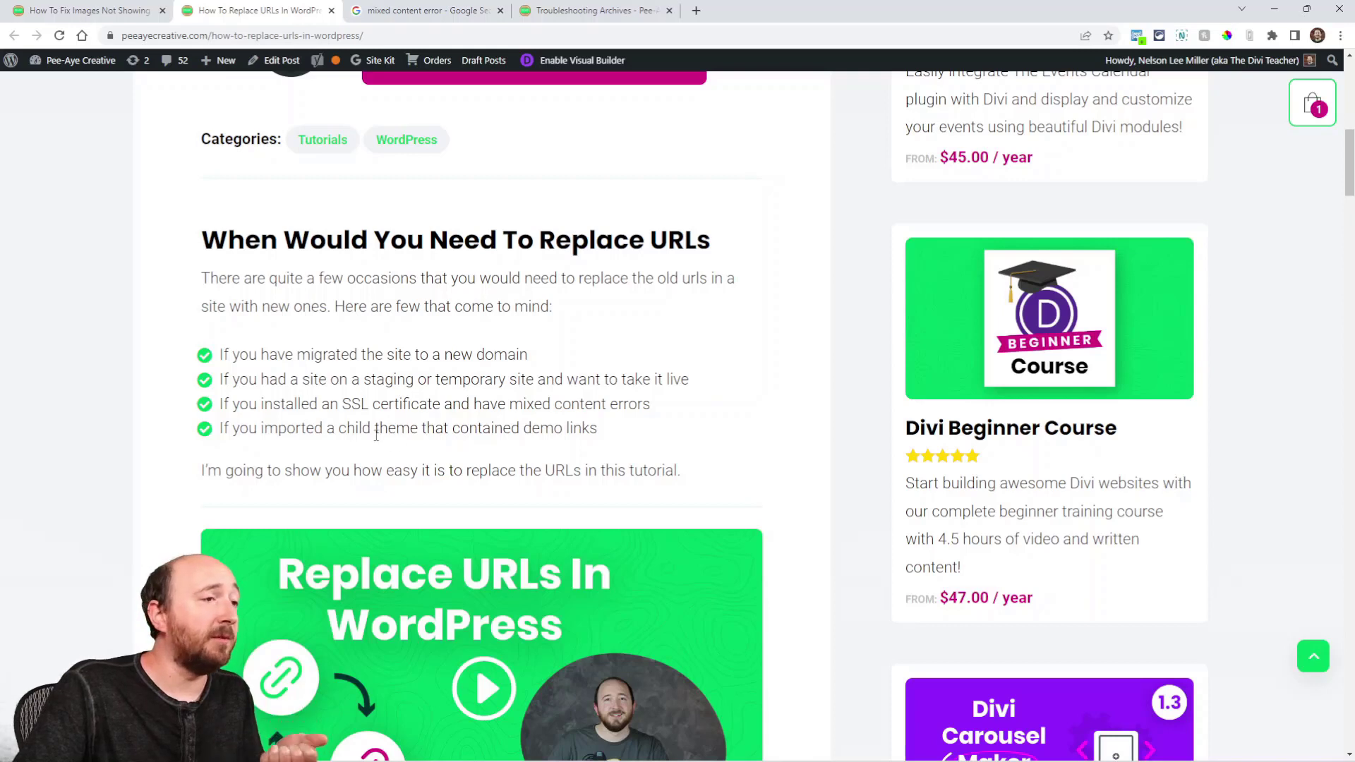
drag(313, 427, 565, 428)
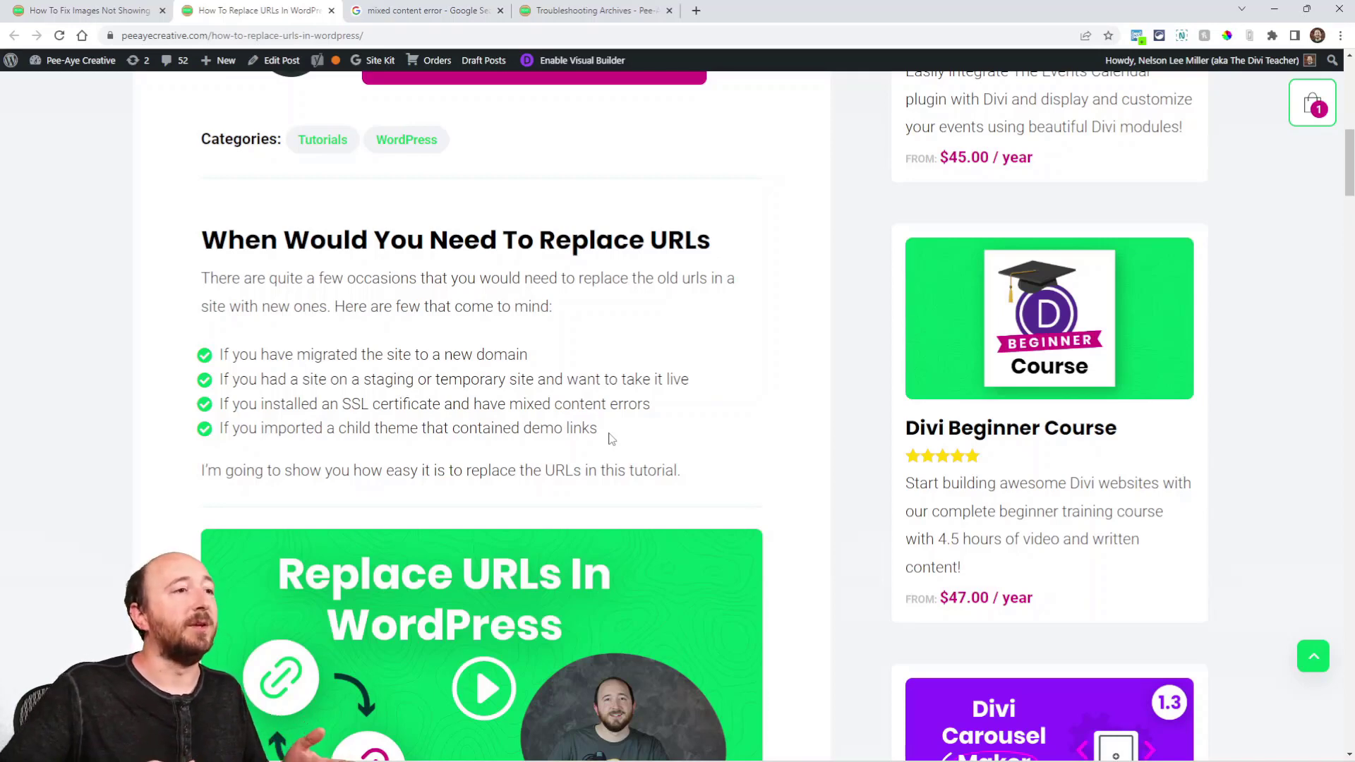
scroll(down, 3)
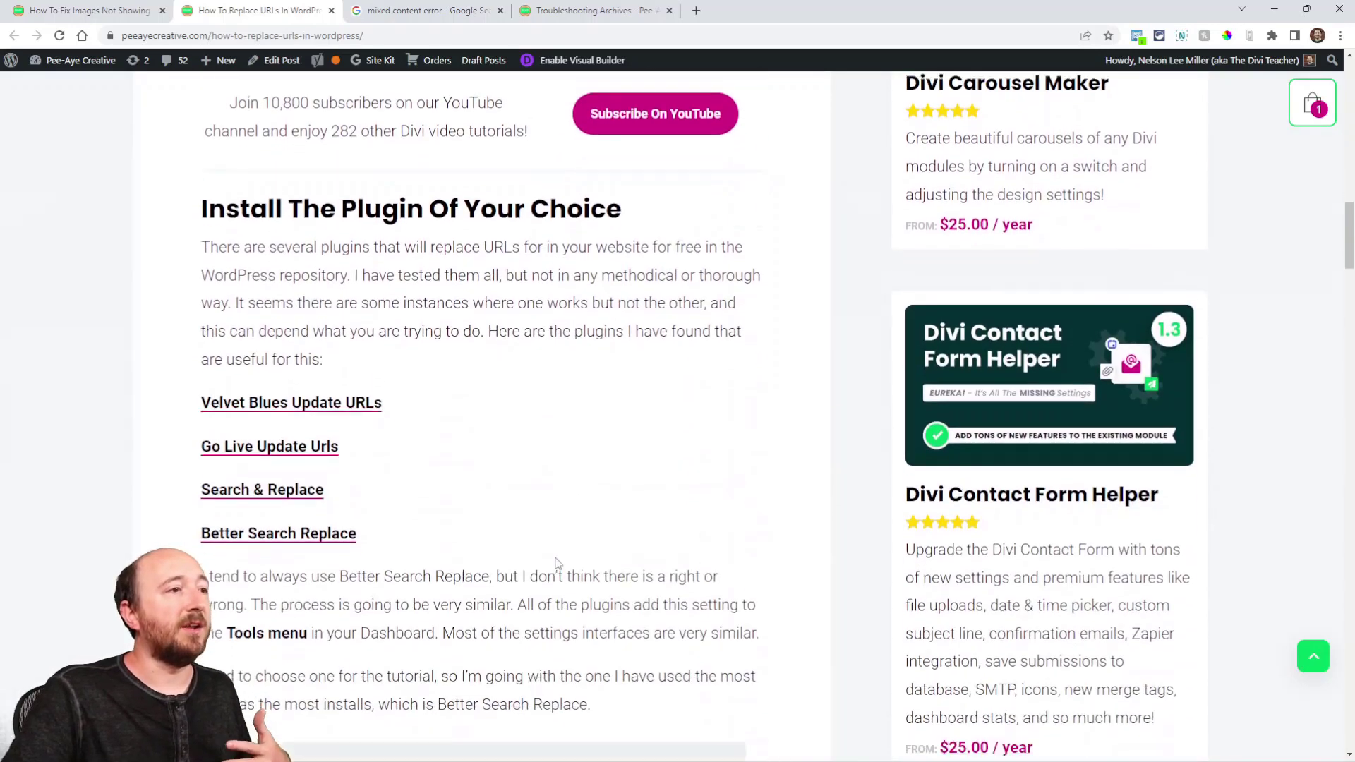
scroll(down, 3)
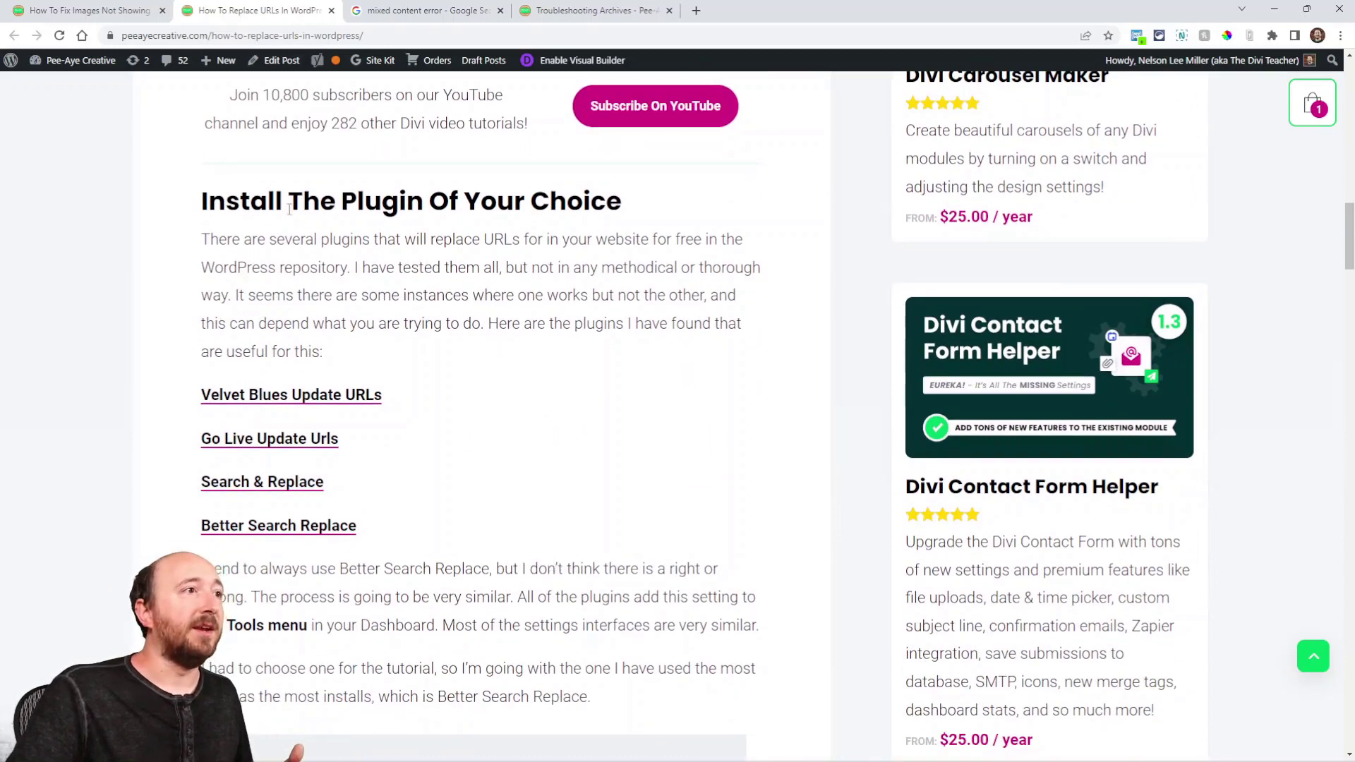
mouse_move(352, 542)
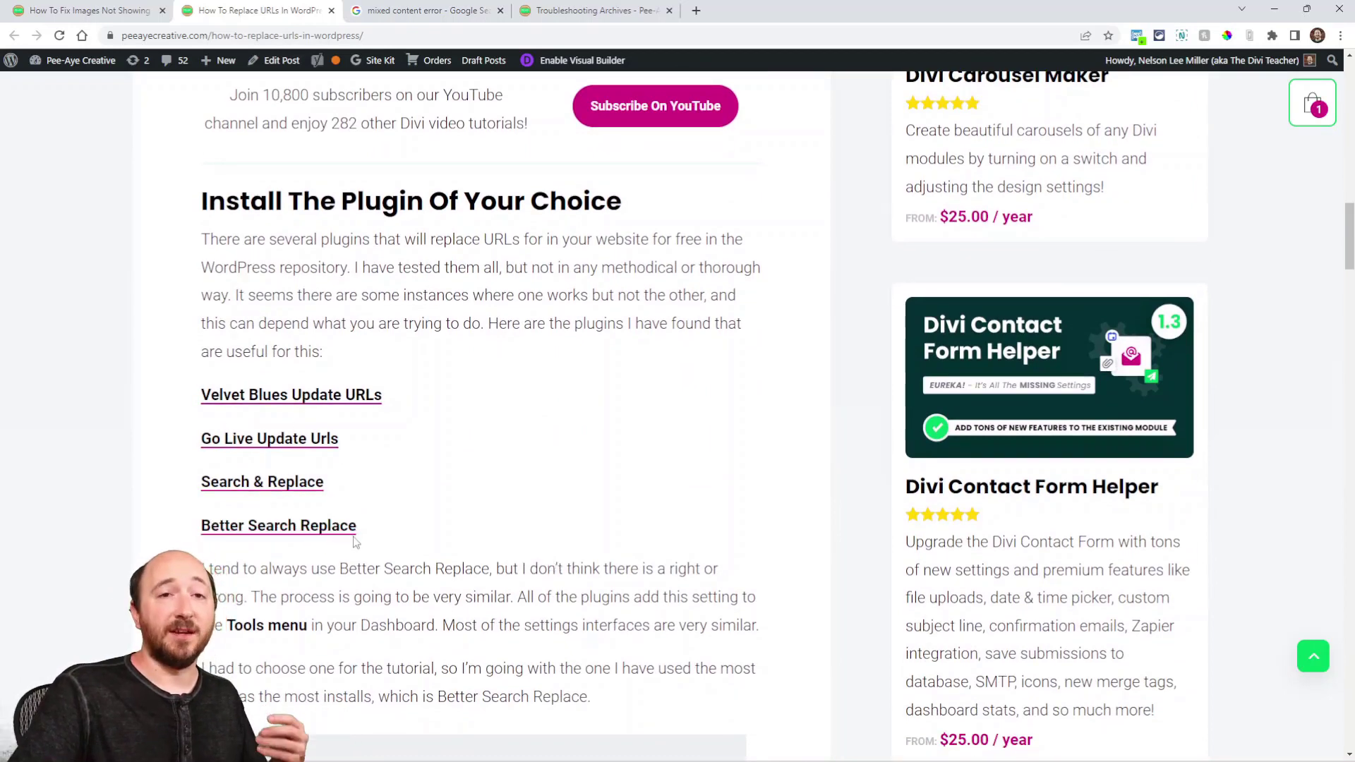
scroll(down, 3)
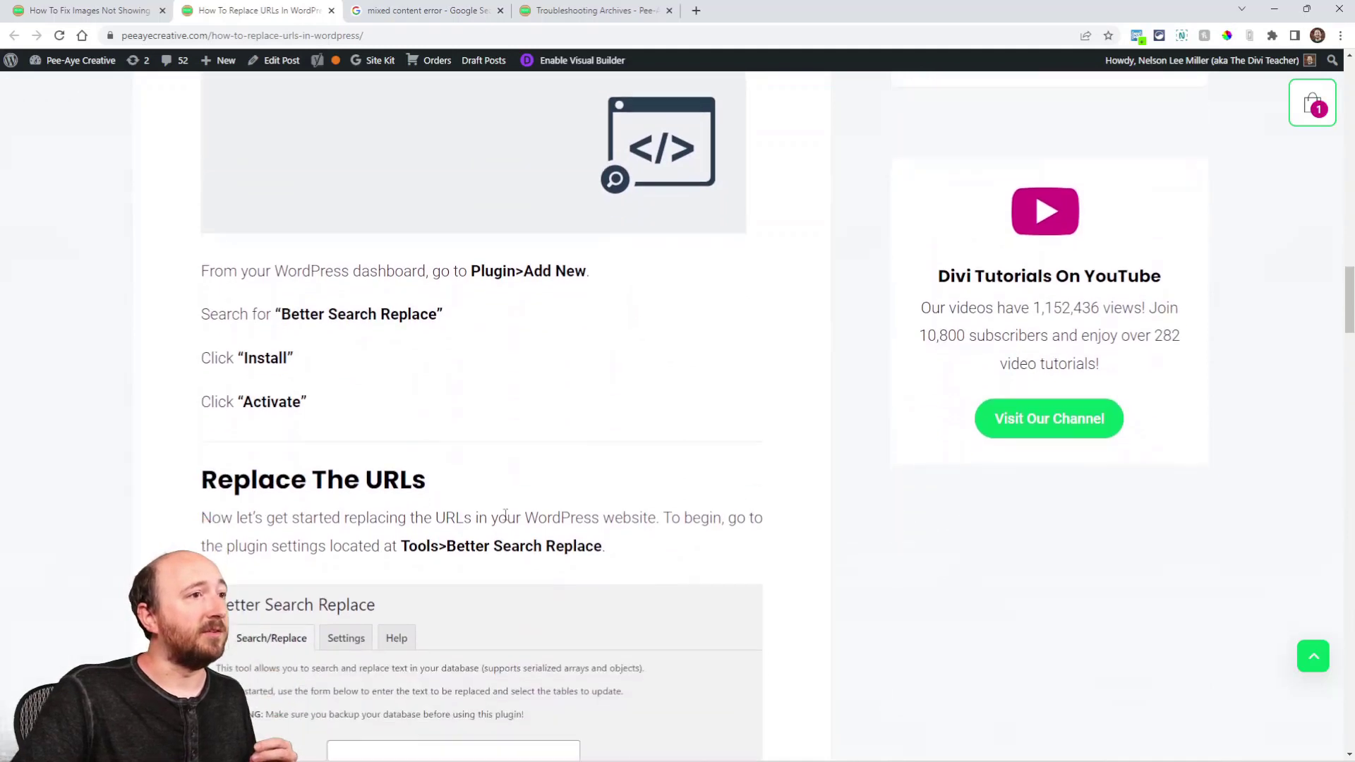
scroll(down, 3)
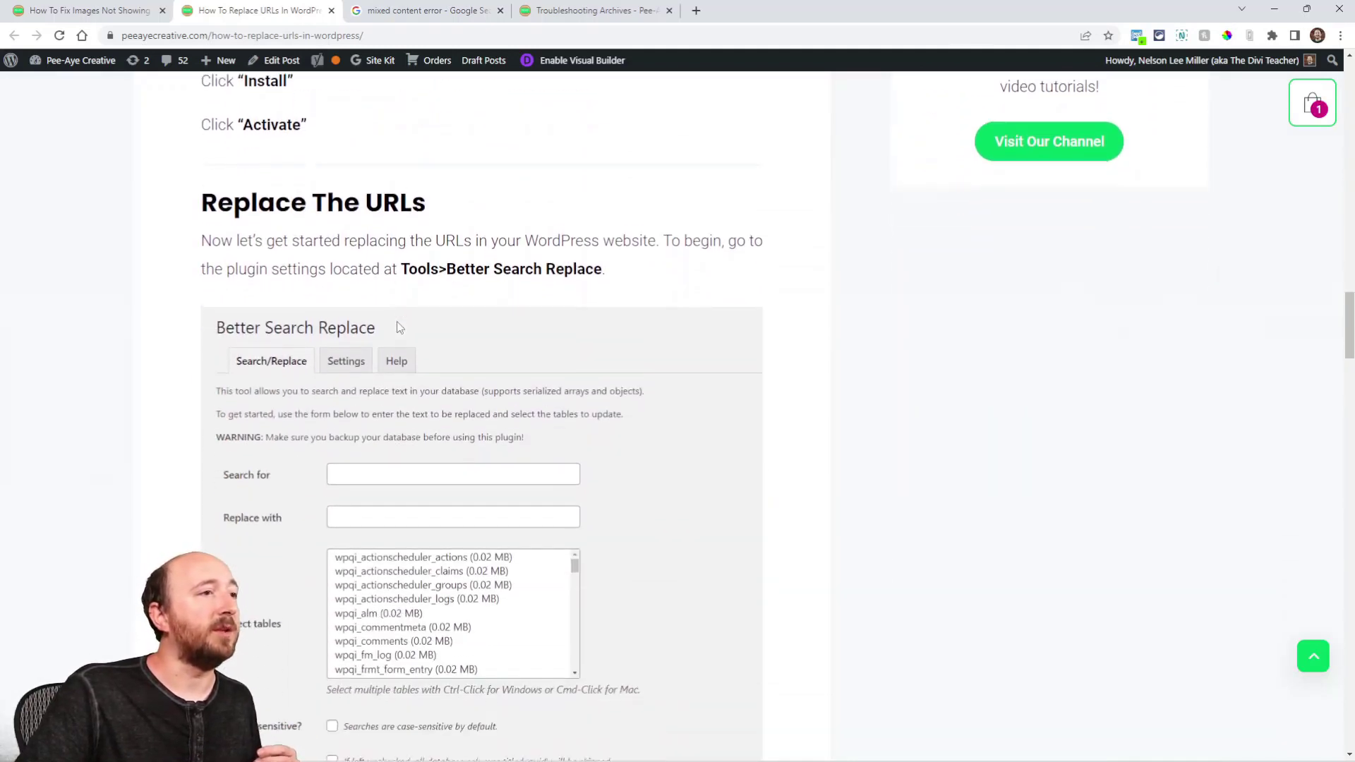
scroll(down, 3)
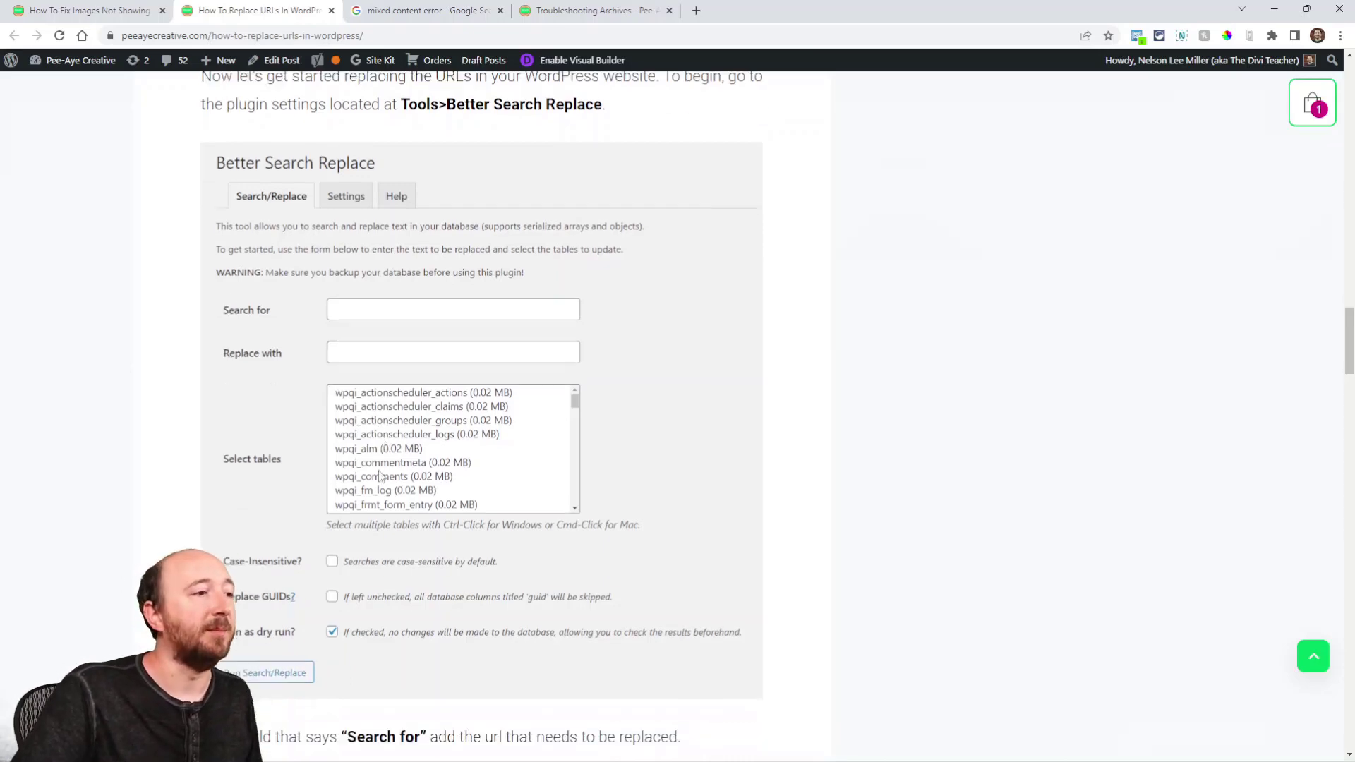
scroll(down, 3)
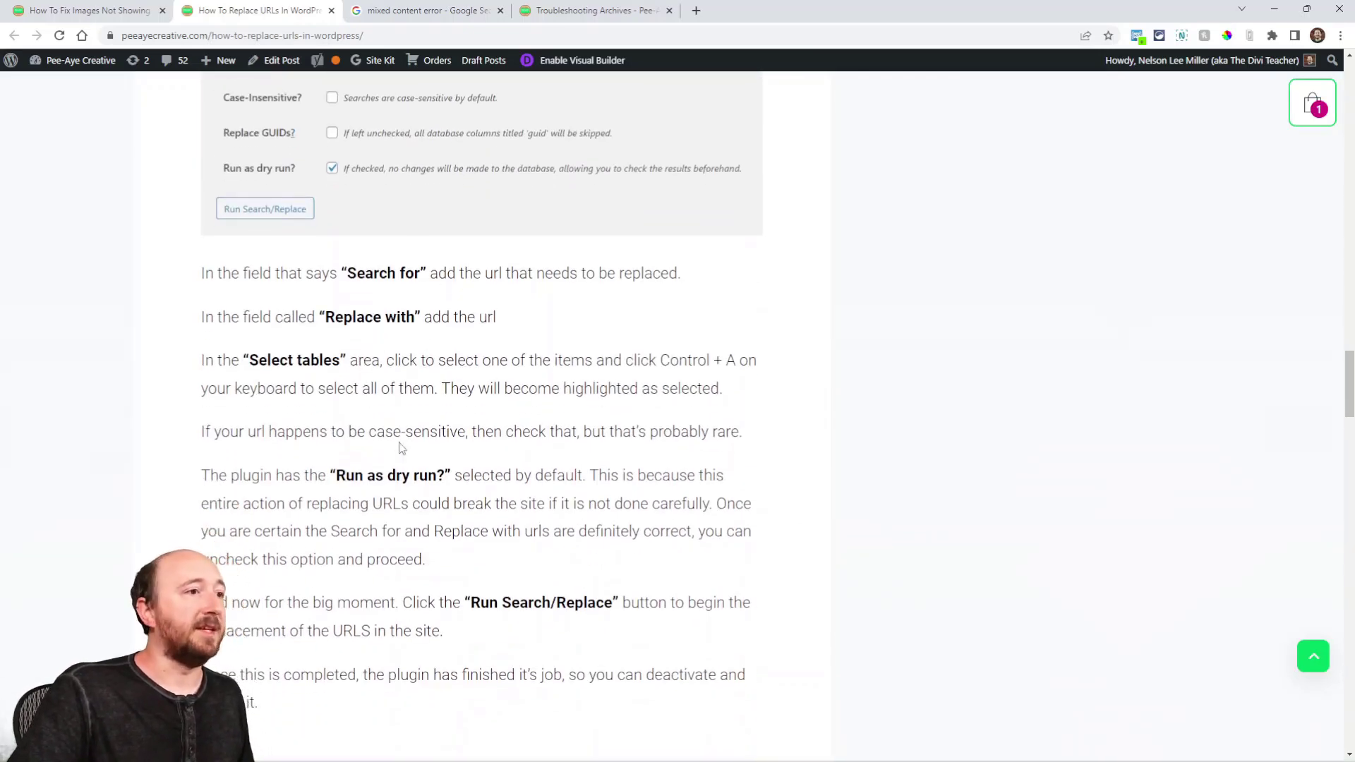
scroll(up, 3)
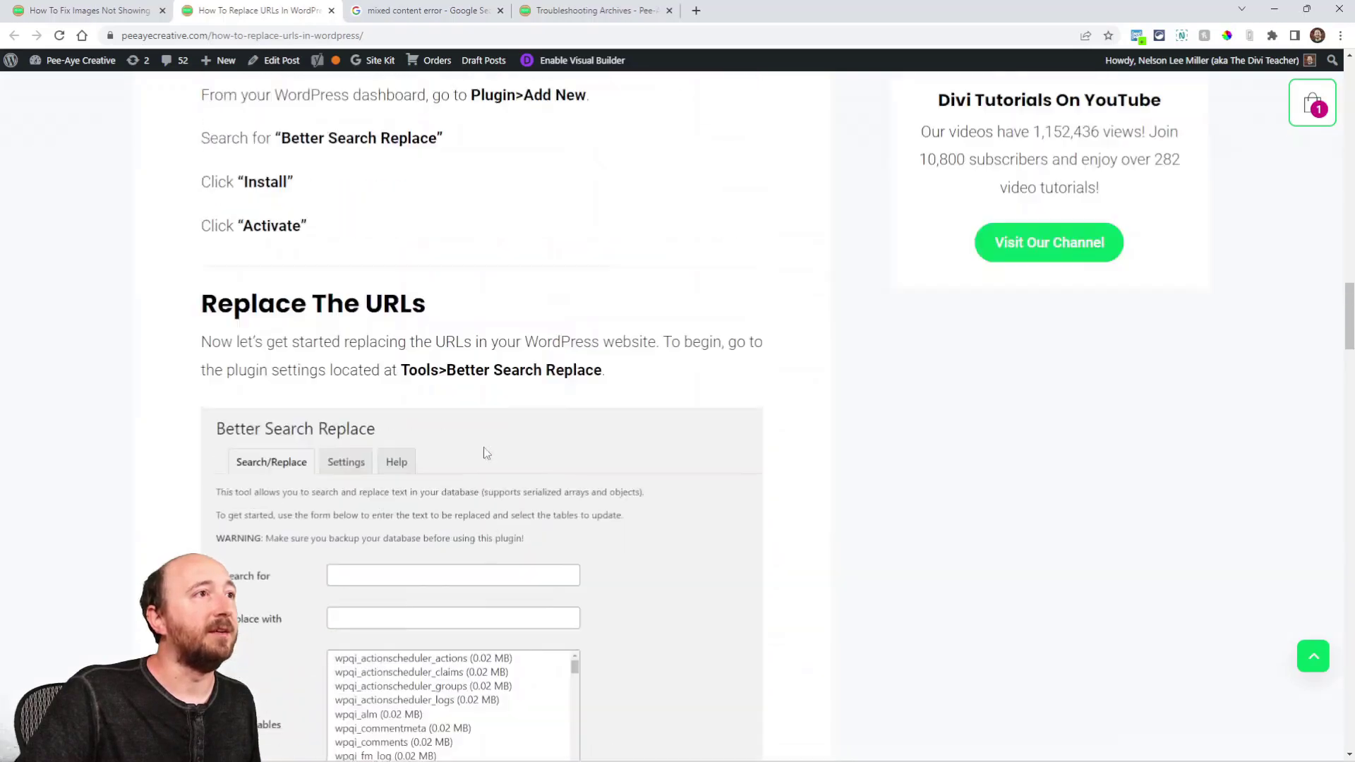
scroll(up, 3)
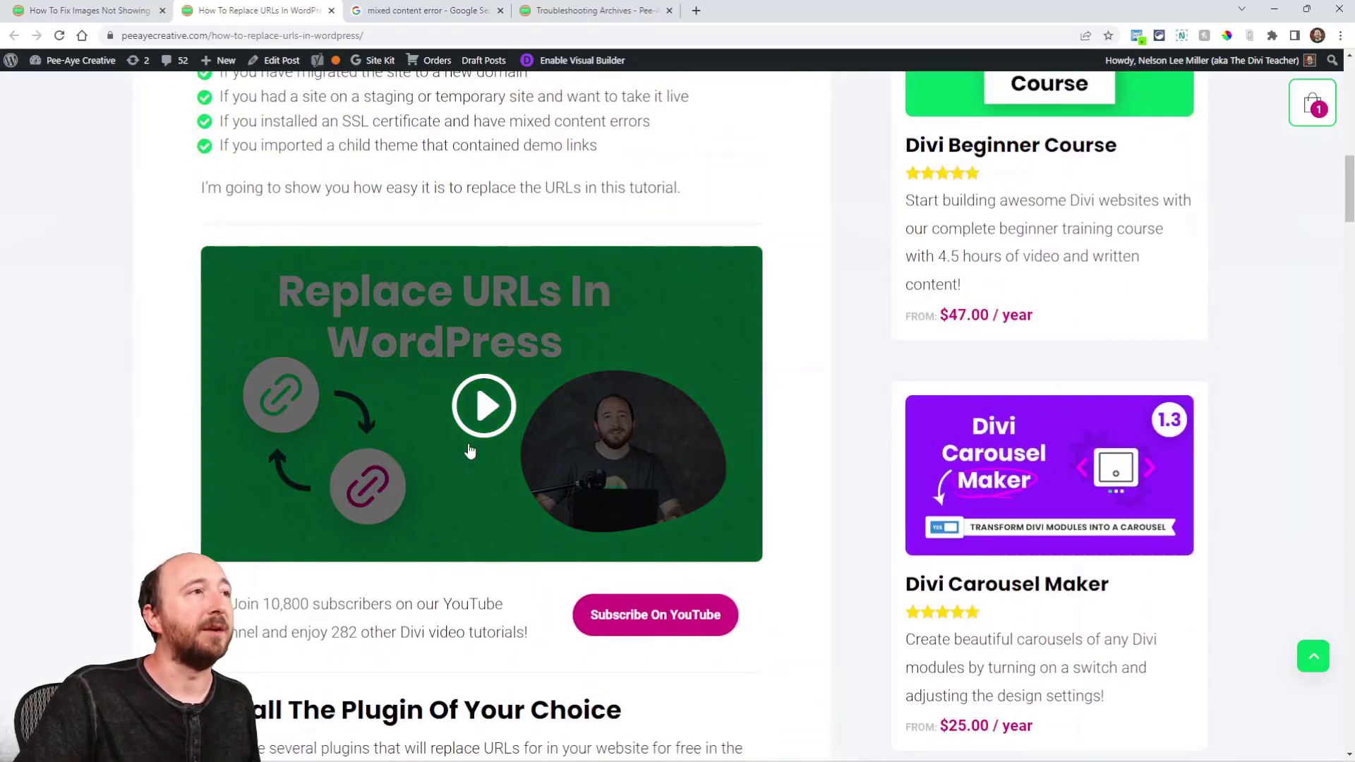